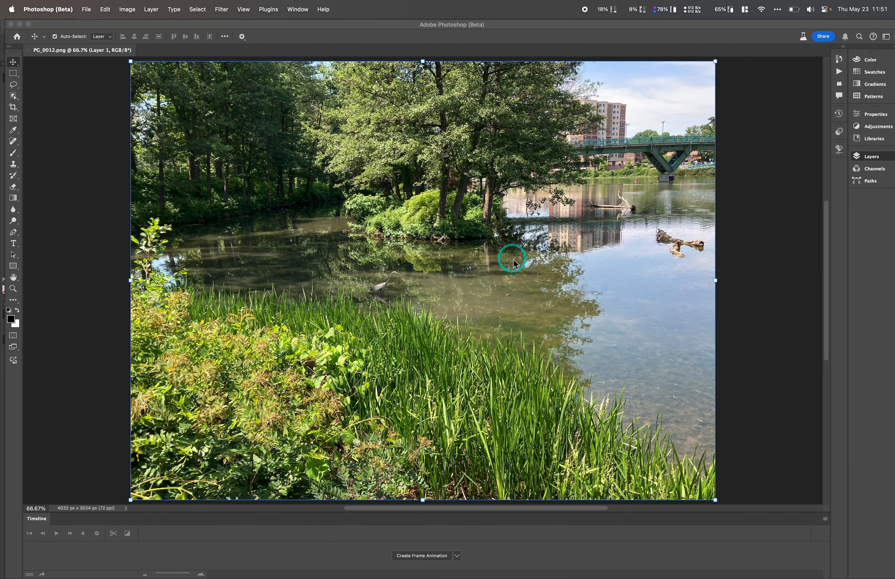
mouse_move(554, 242)
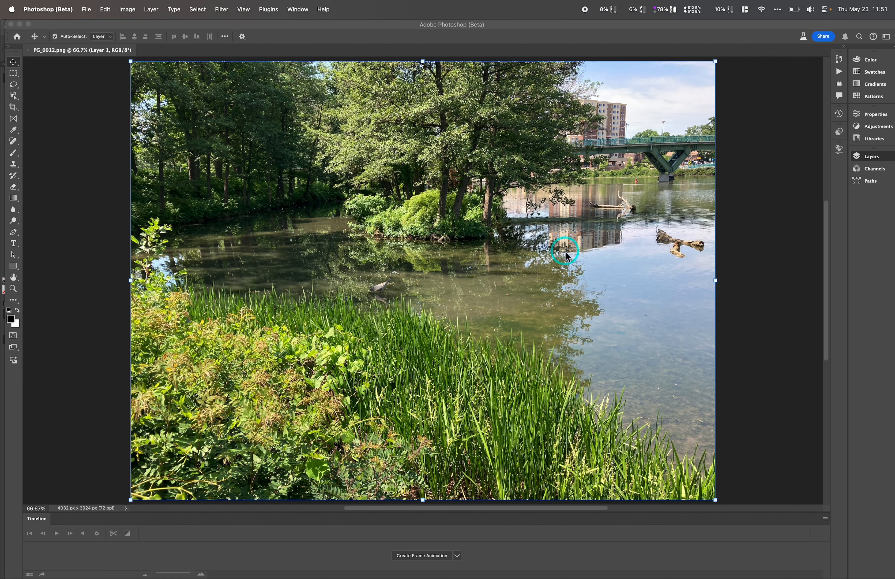
mouse_move(406, 342)
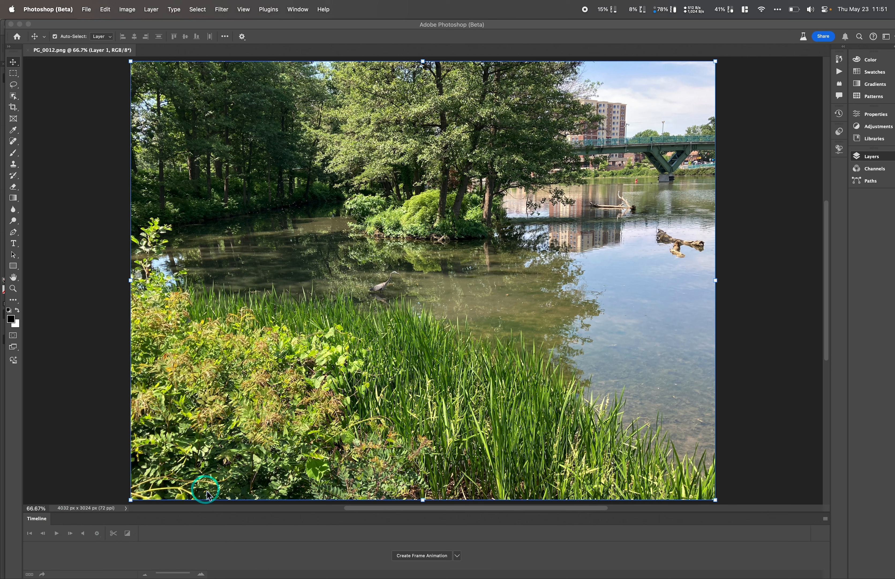
mouse_move(219, 331)
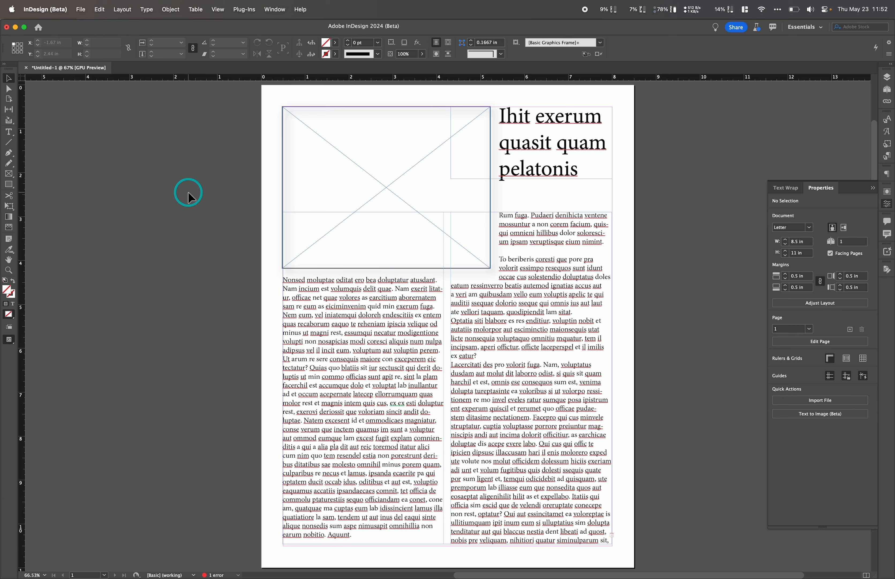
Place the PG_0012 photo unscaled onto the pasteboard beside the page, about 56 × 42 in.
key(cmd+d)
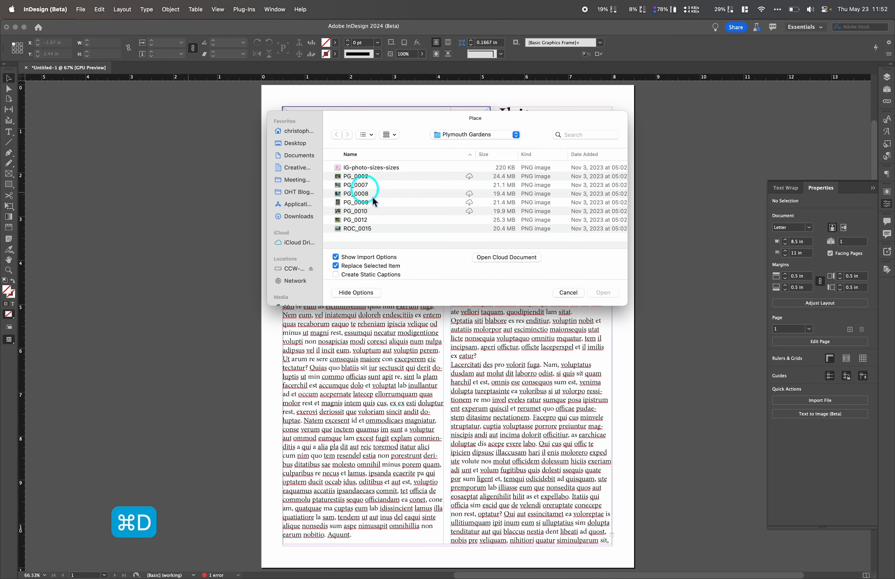
click(356, 219)
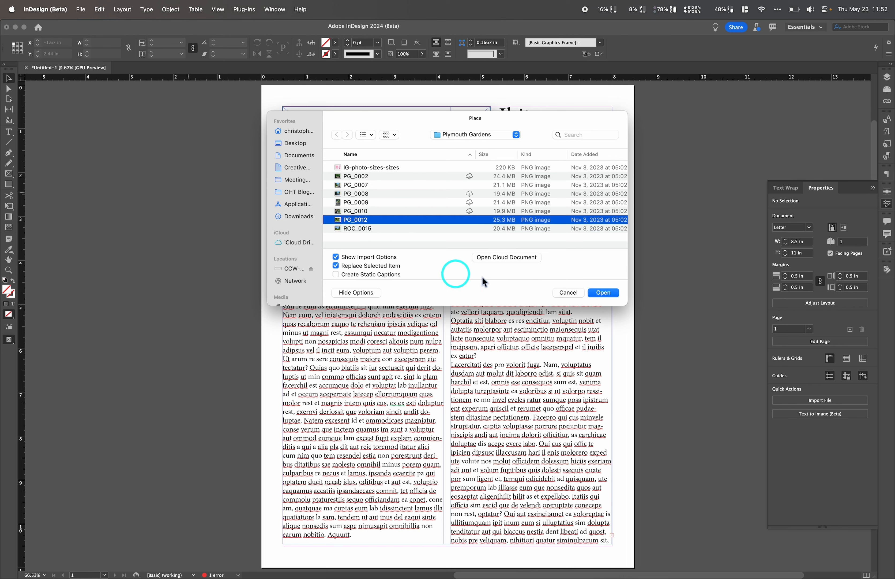
click(602, 292)
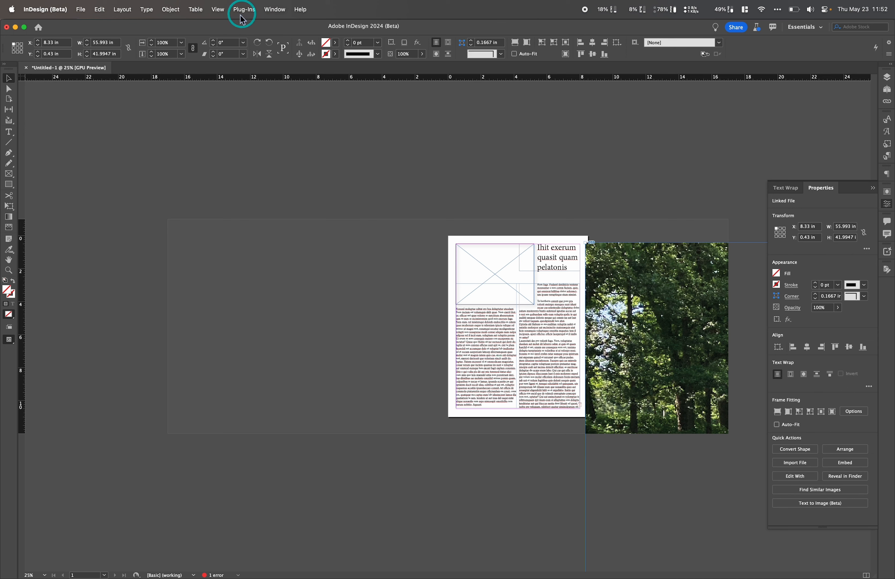
Switch the view's display performance to High Quality Display.
click(217, 9)
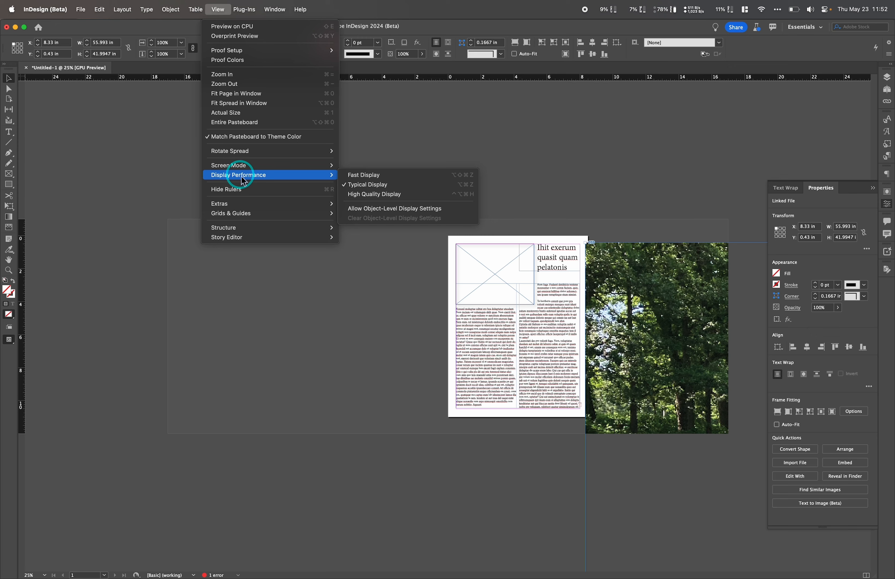
mouse_move(374, 193)
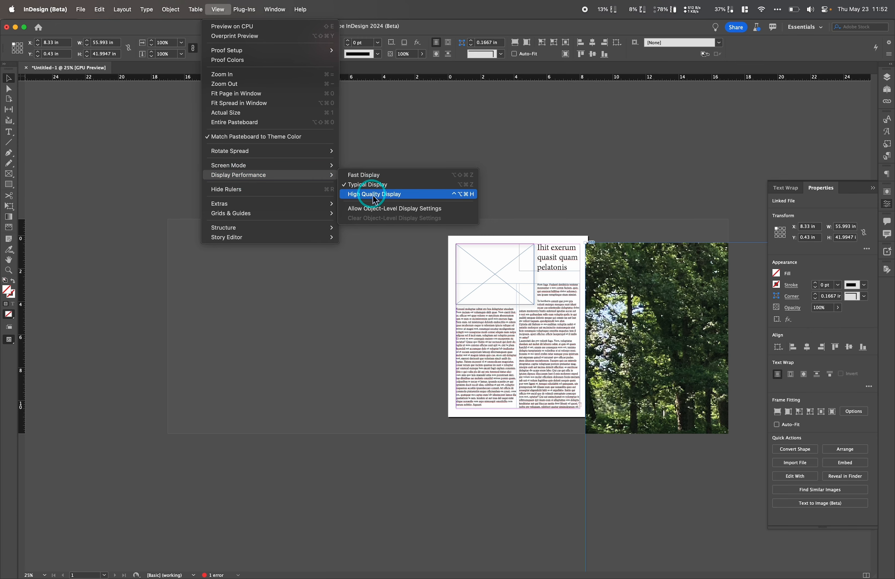
click(373, 193)
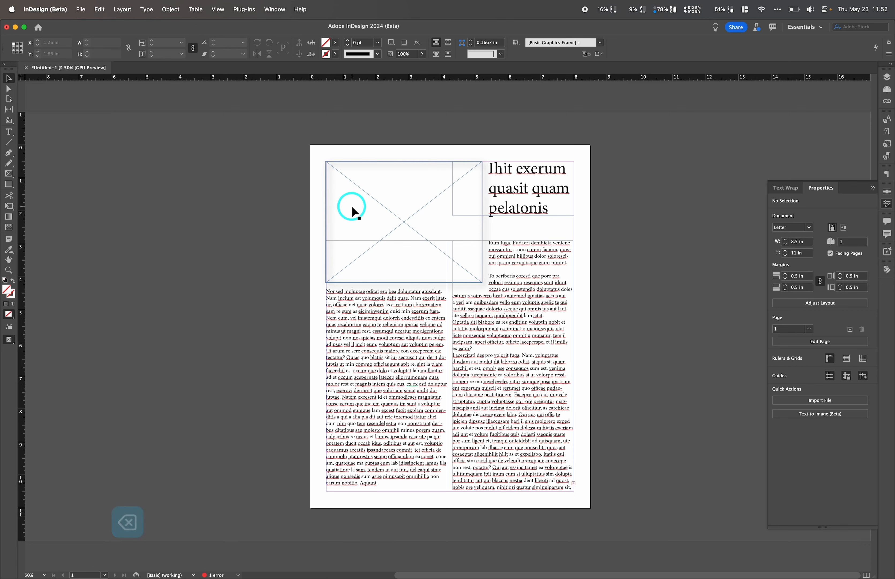
Fill the empty top-left graphics frame with the PG_0012 pond photo via Place, accepting import options.
click(351, 205)
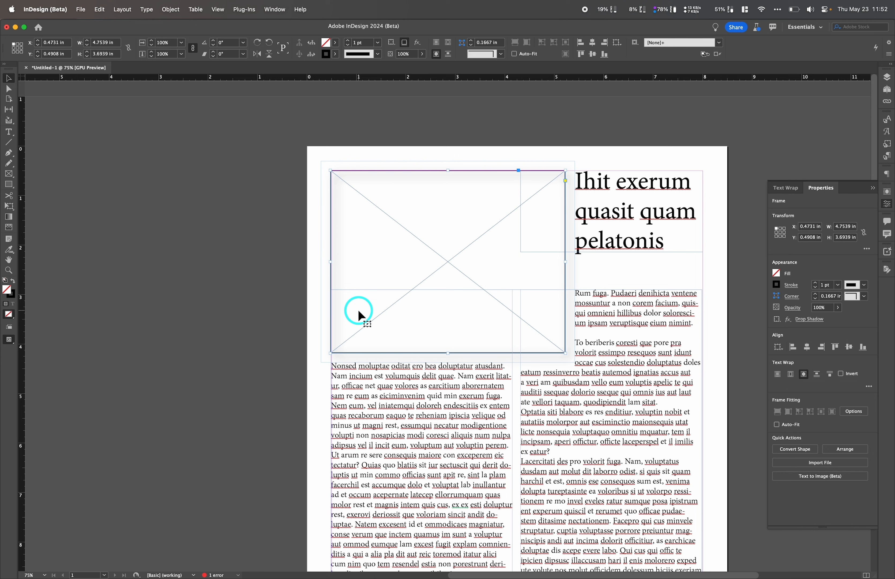
mouse_move(234, 246)
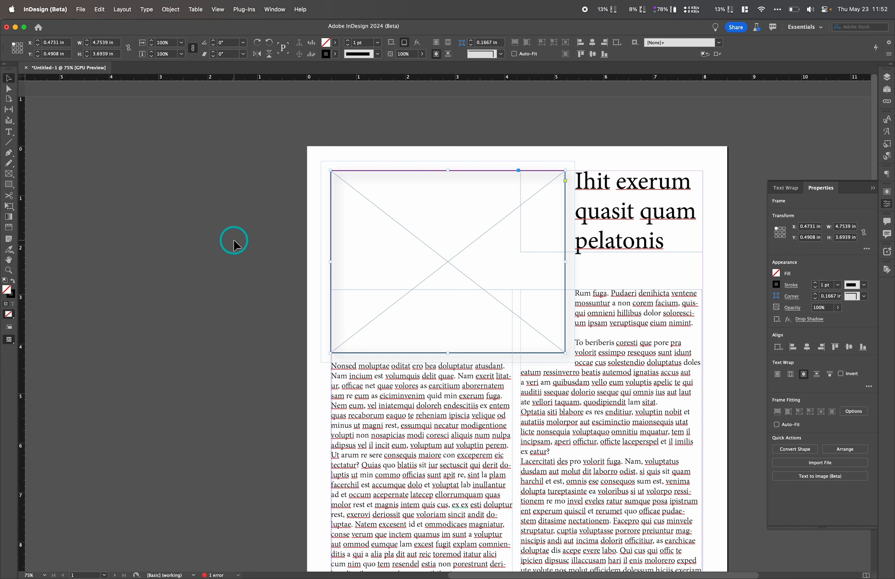
key(cmd+d)
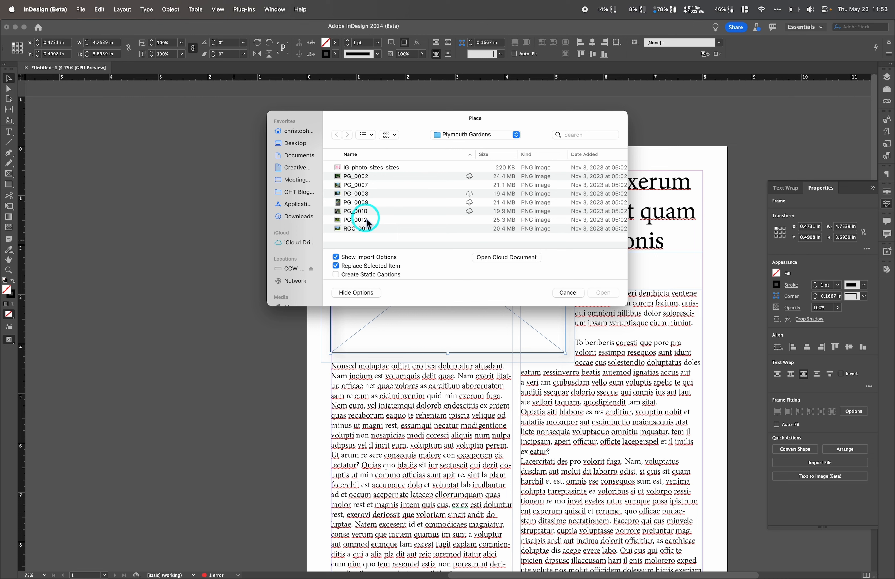
click(602, 292)
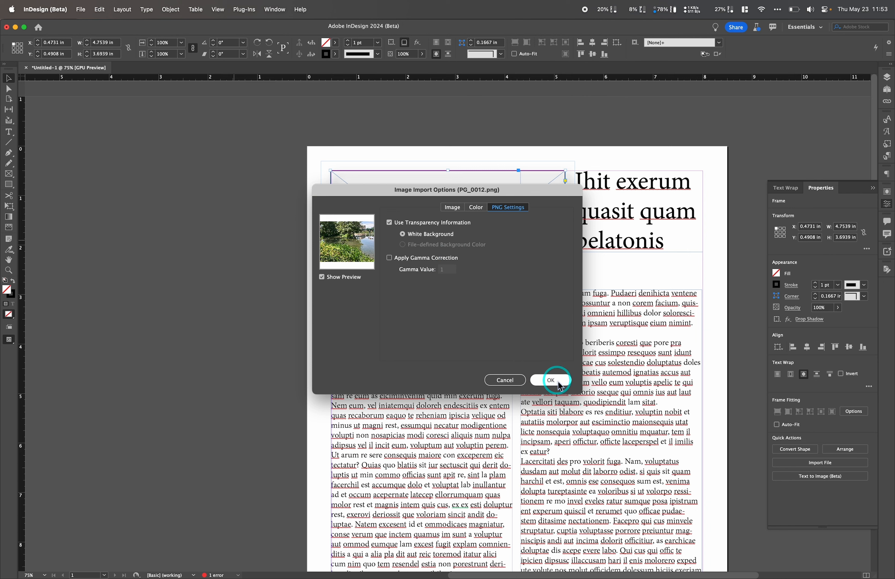
click(550, 380)
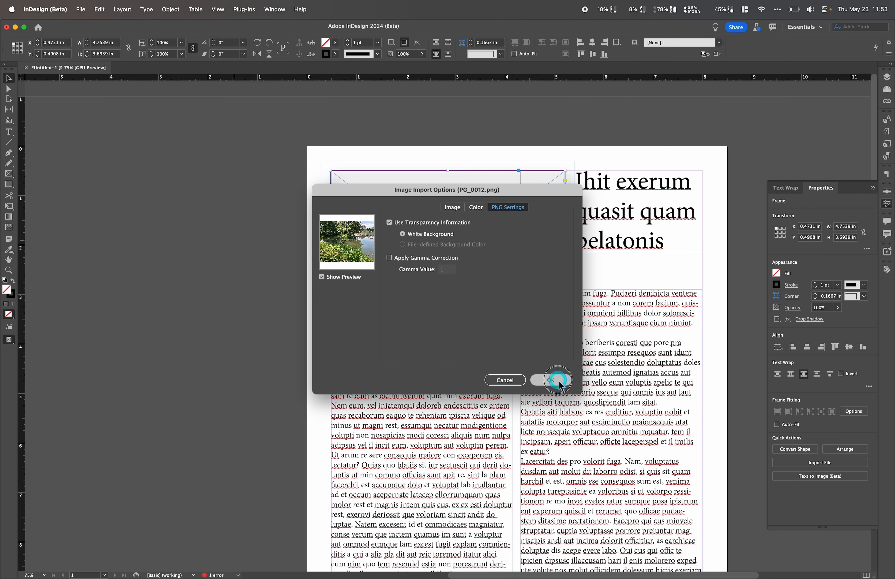
click(555, 380)
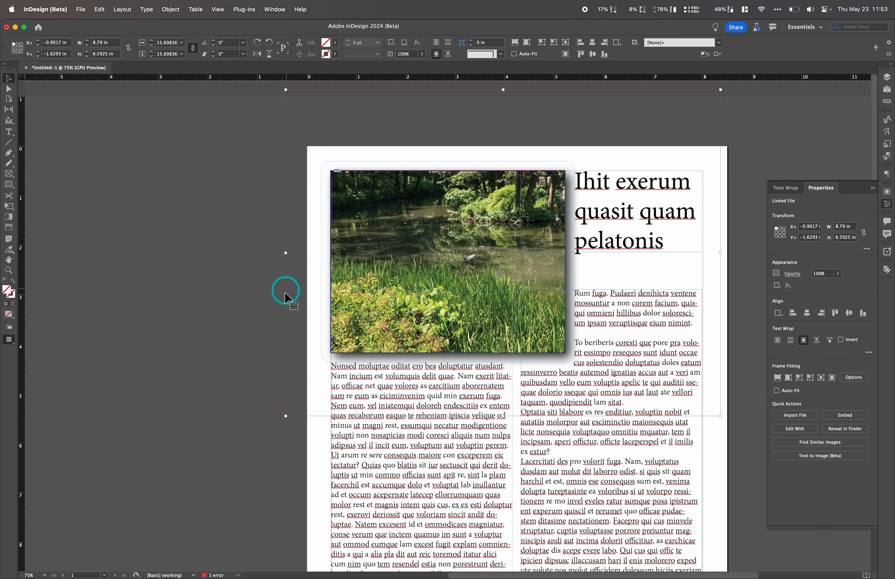
mouse_move(290, 267)
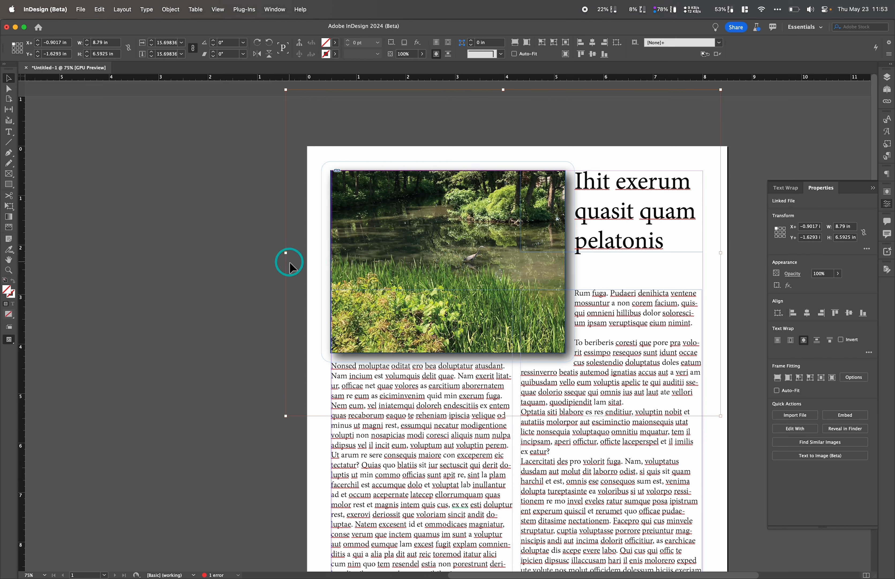
mouse_move(336, 298)
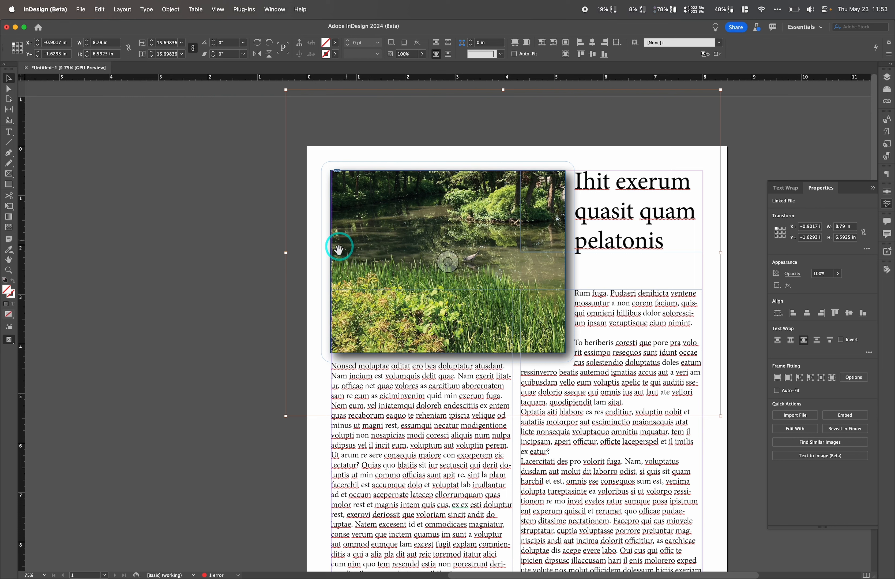
mouse_move(421, 261)
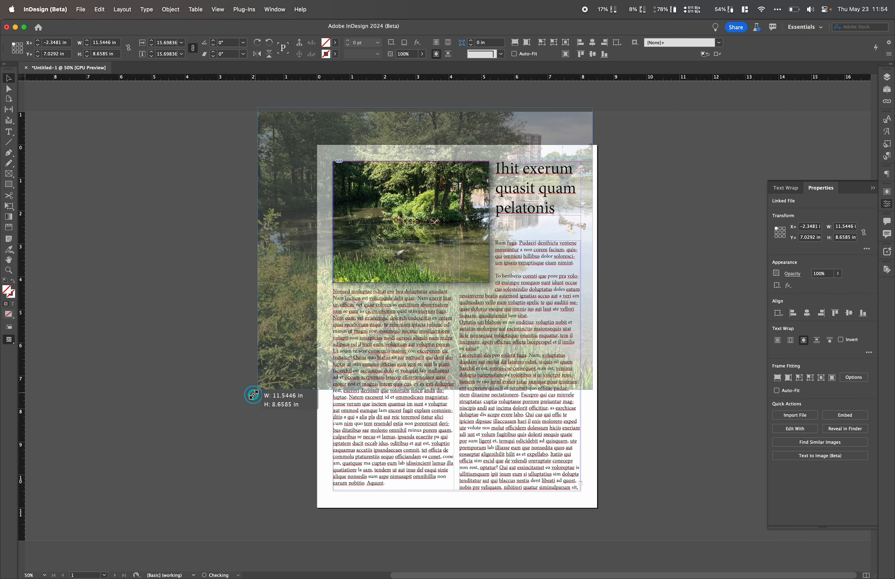
Enlarge the photo to about 12.1 × 9.1 in inside the frame and recrop to show water and grasses.
drag(267, 395, 249, 403)
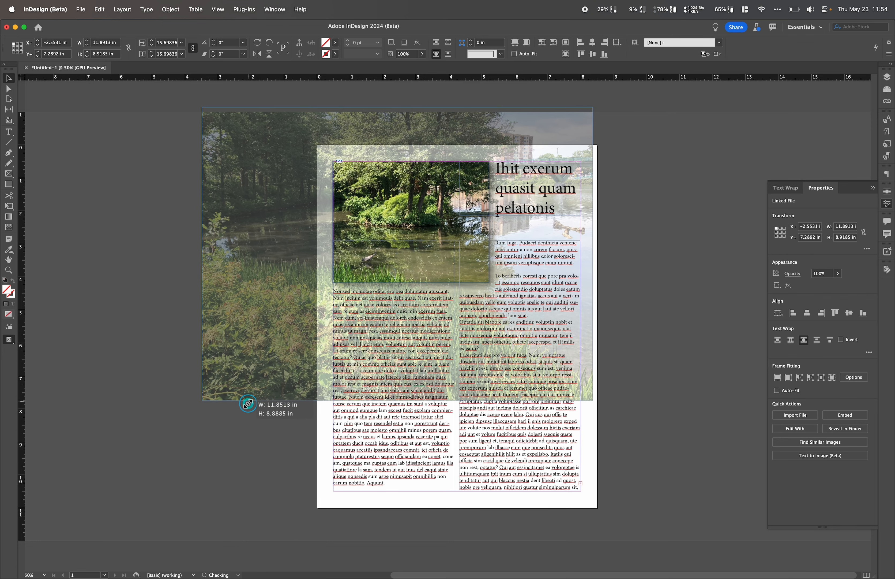
drag(248, 403, 245, 407)
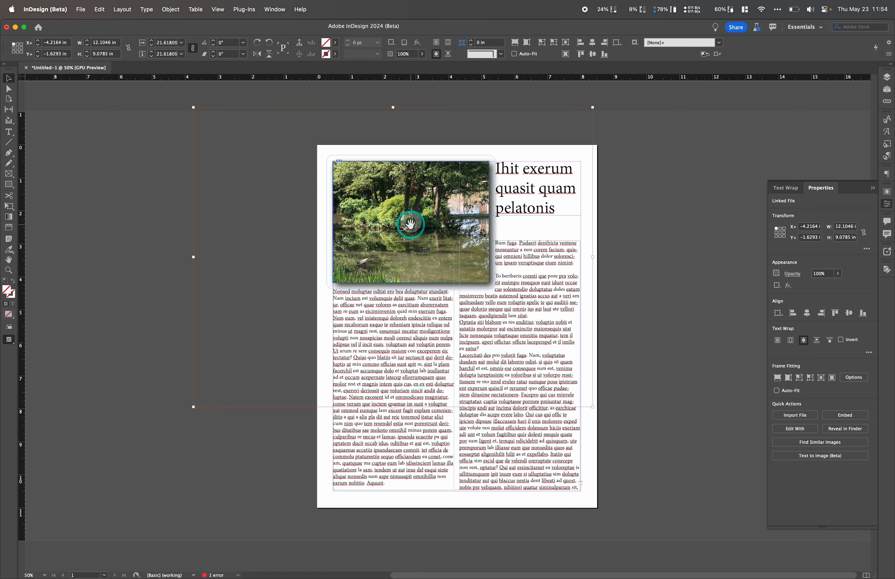
drag(410, 225, 457, 199)
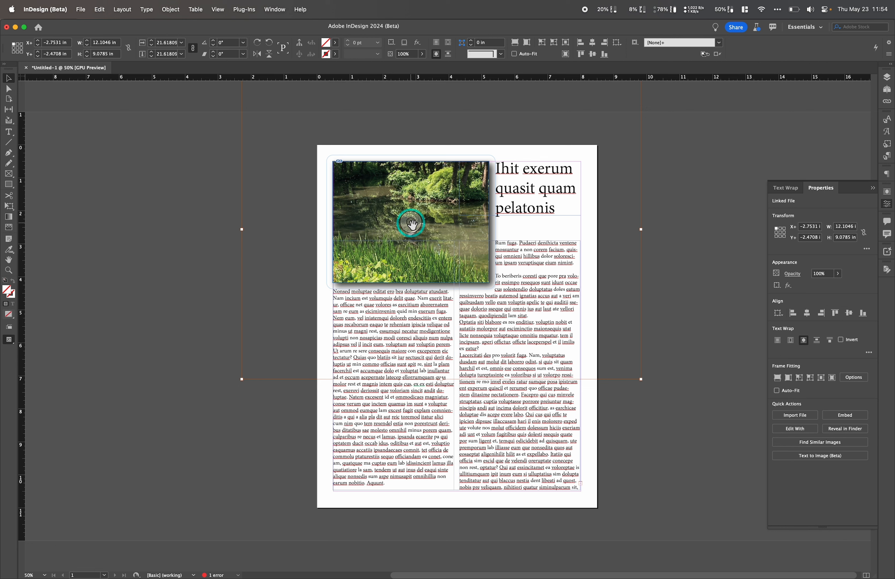
drag(411, 223, 410, 216)
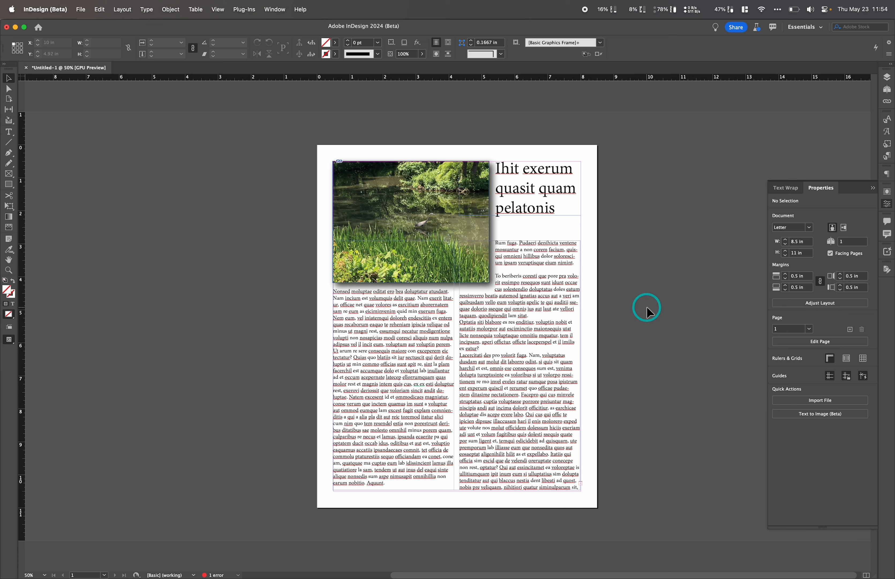
Start a Press Quality PDF export saved over the existing Image Embed Test.pdf.
click(80, 9)
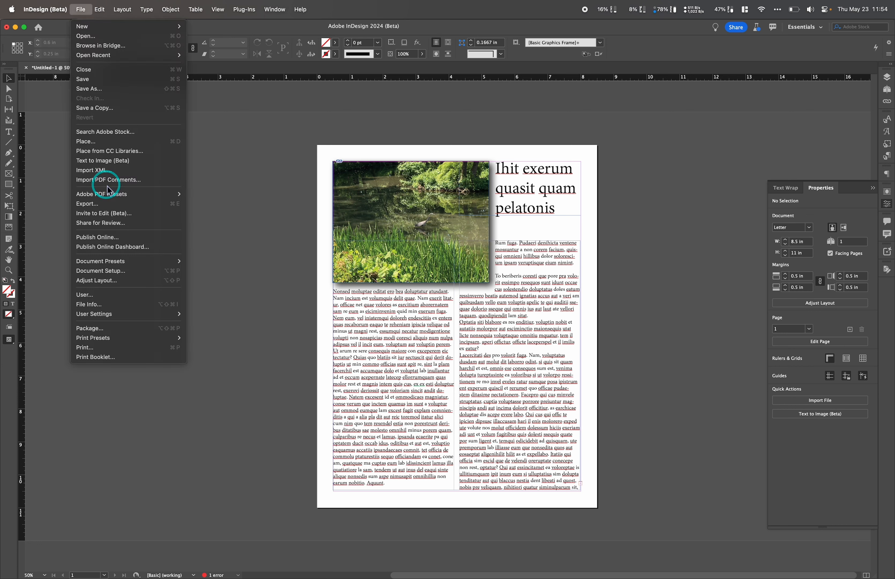
mouse_move(101, 193)
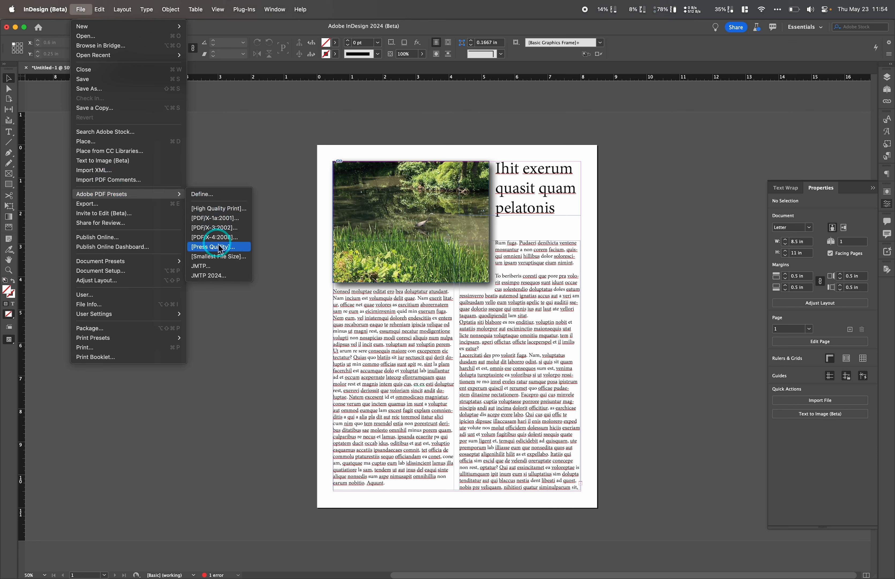
click(216, 246)
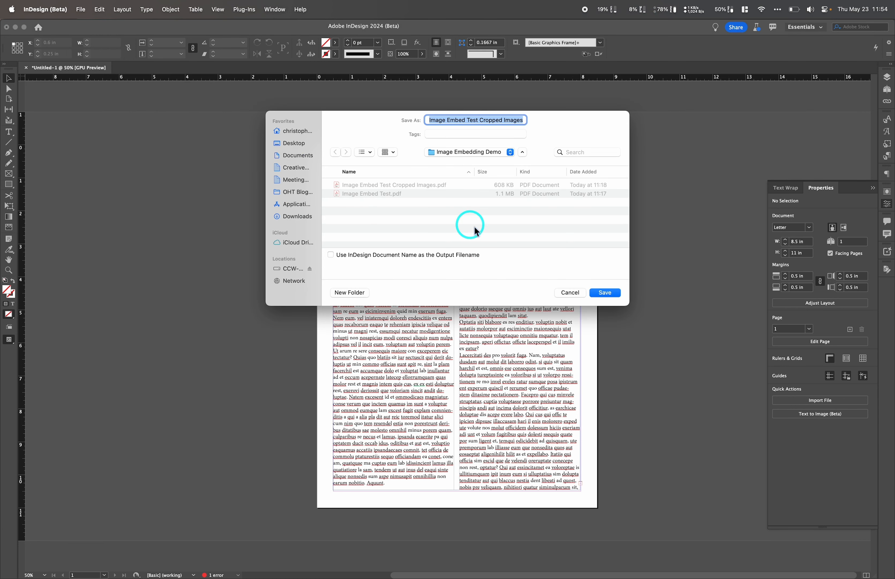
click(375, 193)
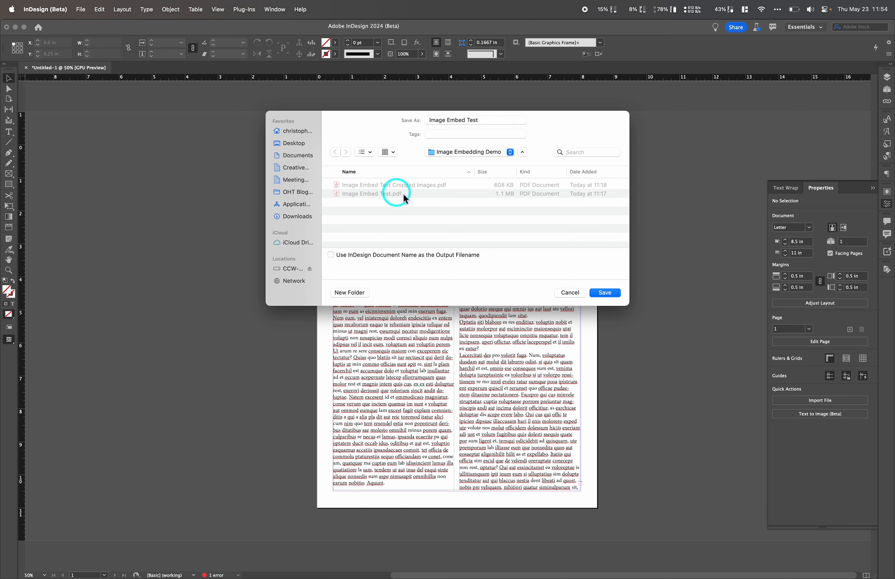
click(603, 292)
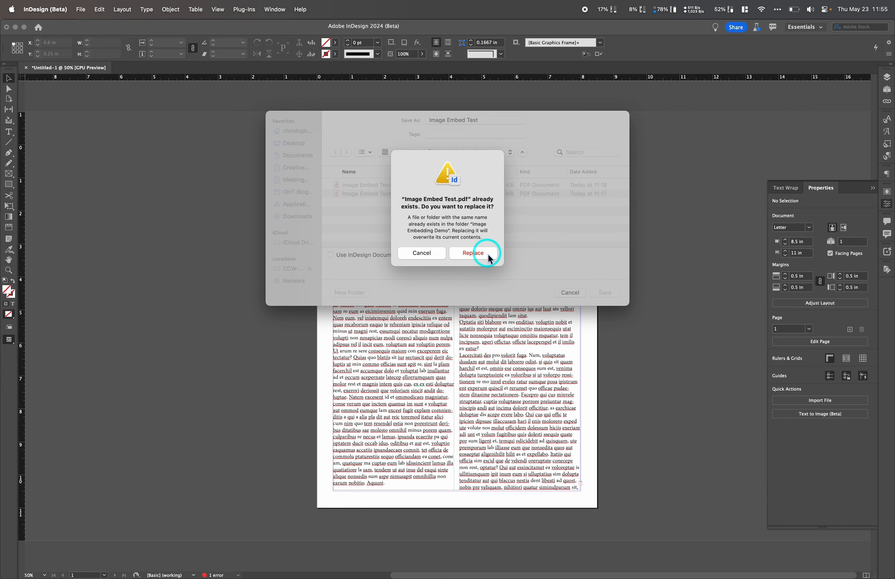
click(472, 252)
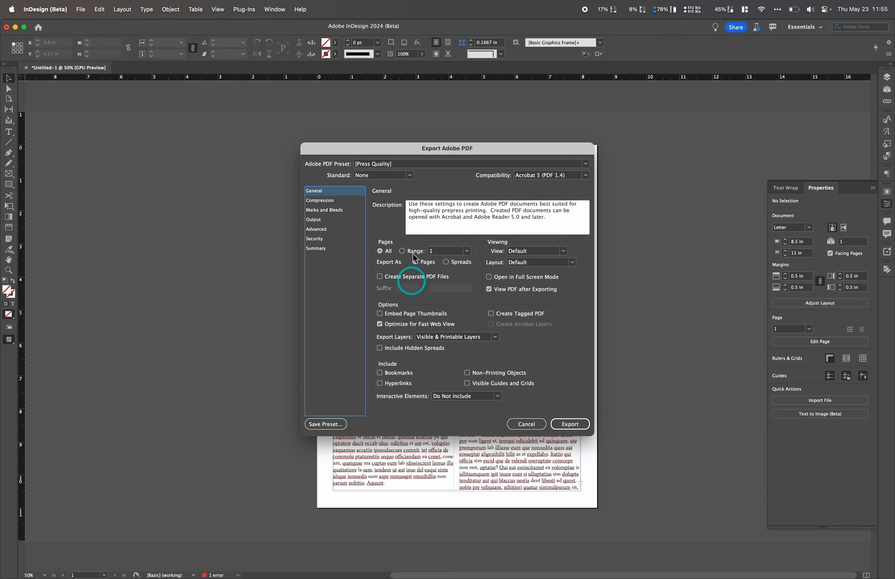
Export the PDF with Crop Image Data to Frames turned off in Compression.
click(321, 199)
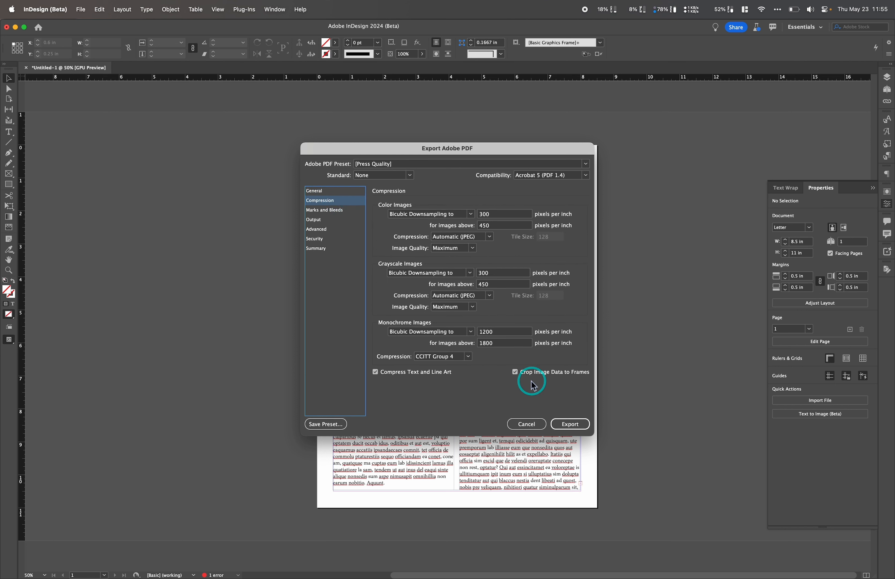
mouse_move(553, 378)
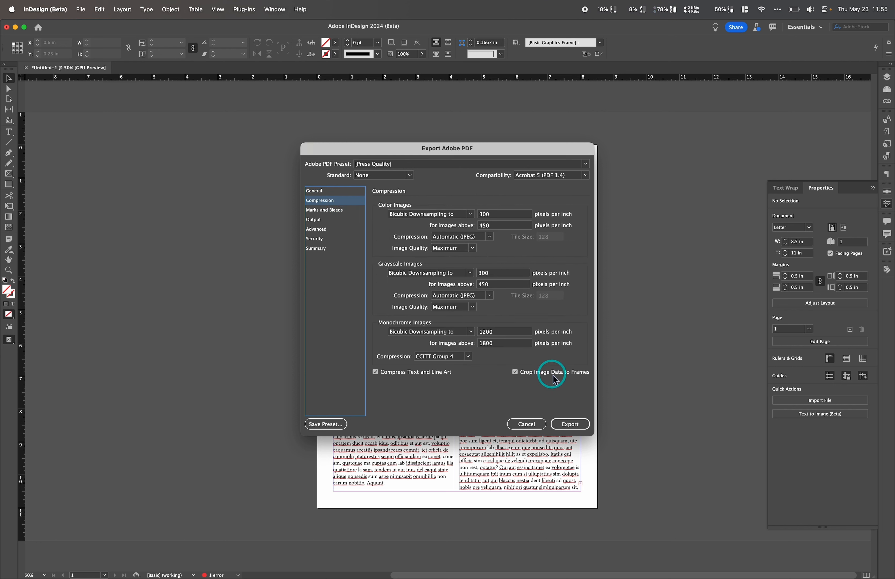
mouse_move(539, 377)
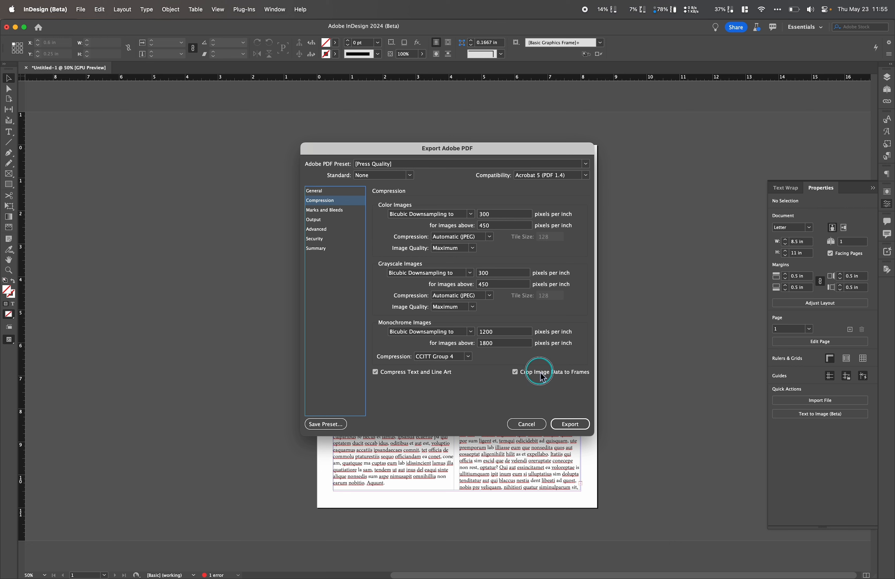
click(515, 372)
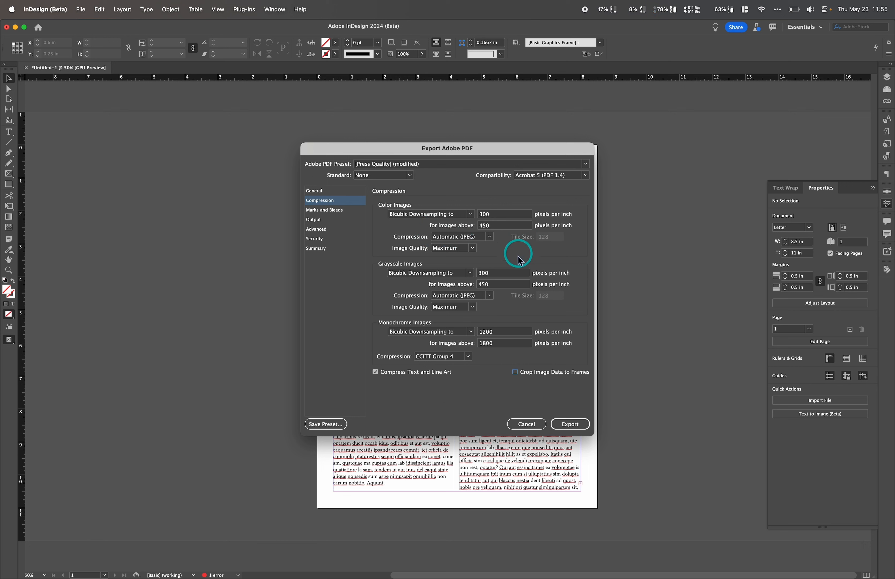
mouse_move(399, 301)
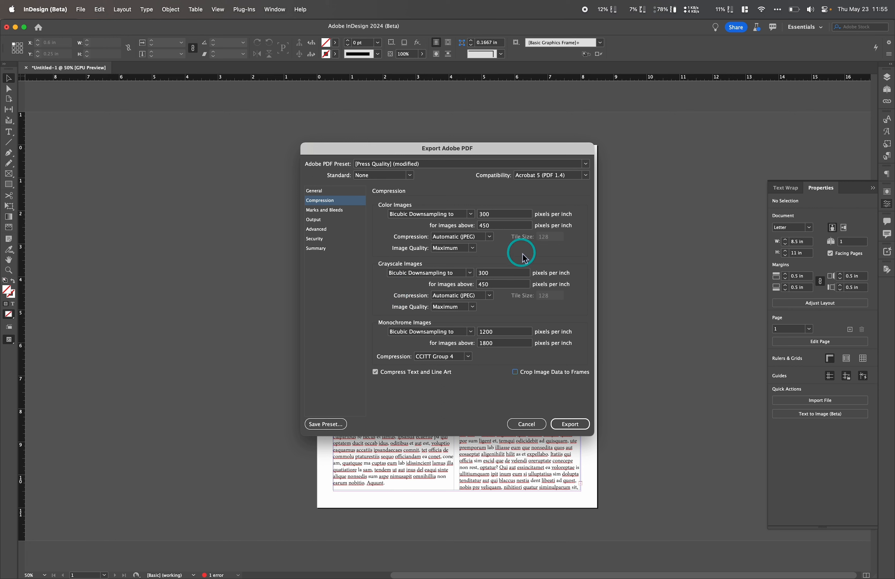
mouse_move(513, 262)
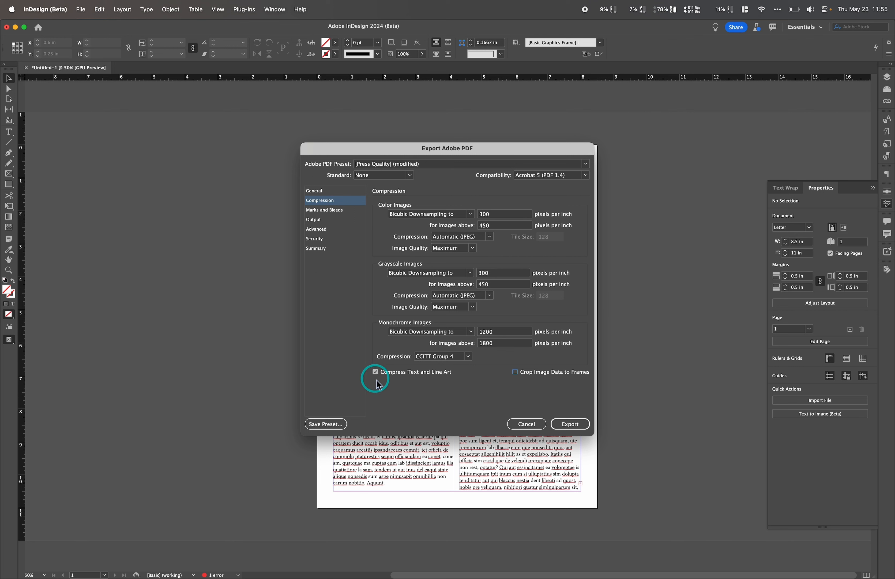
mouse_move(451, 401)
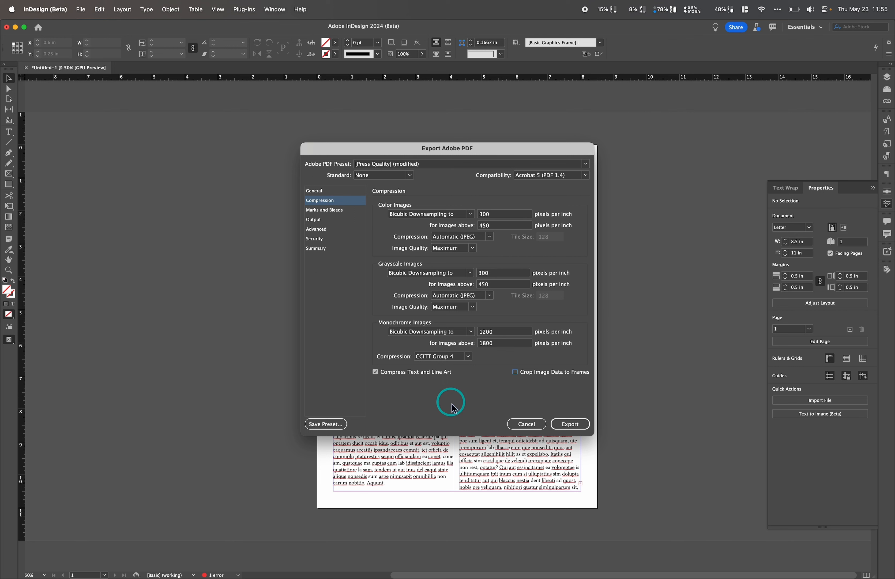
mouse_move(483, 385)
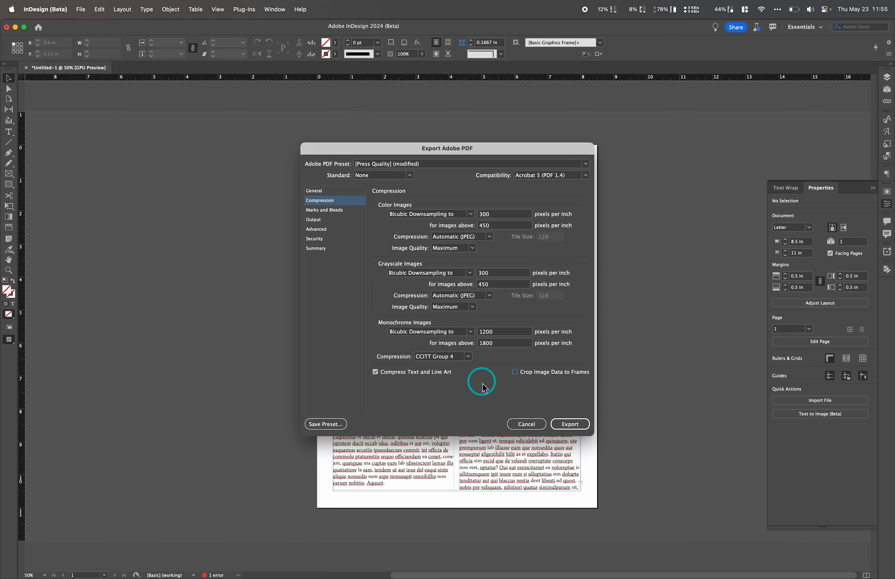
mouse_move(489, 394)
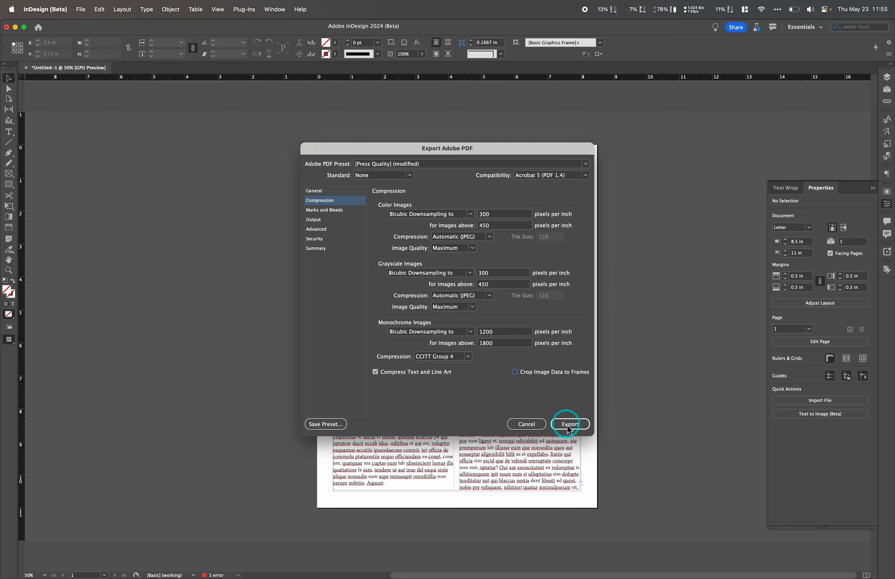
click(314, 190)
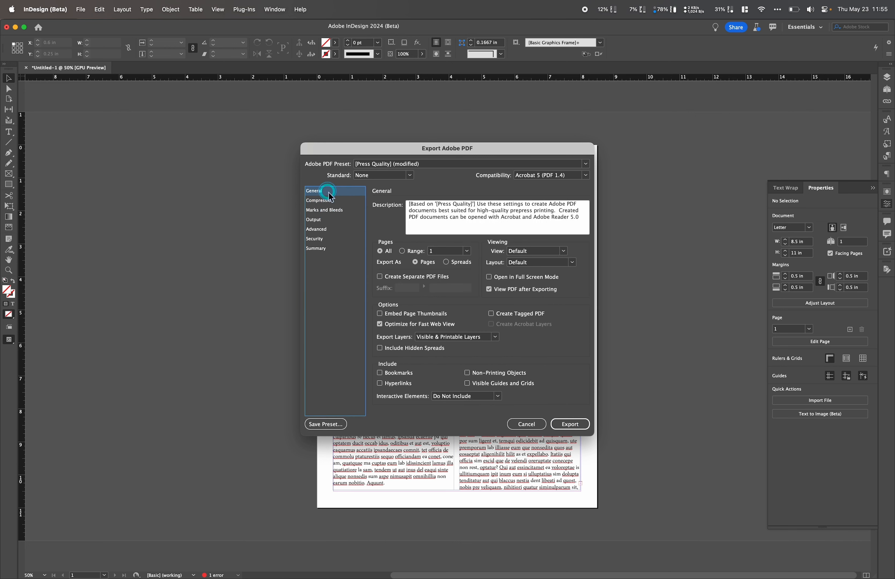
mouse_move(554, 346)
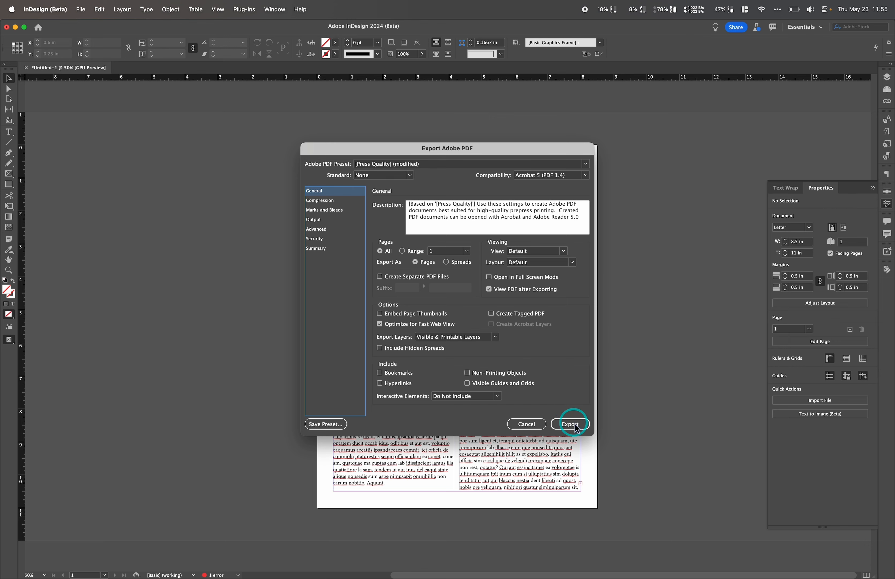
click(570, 424)
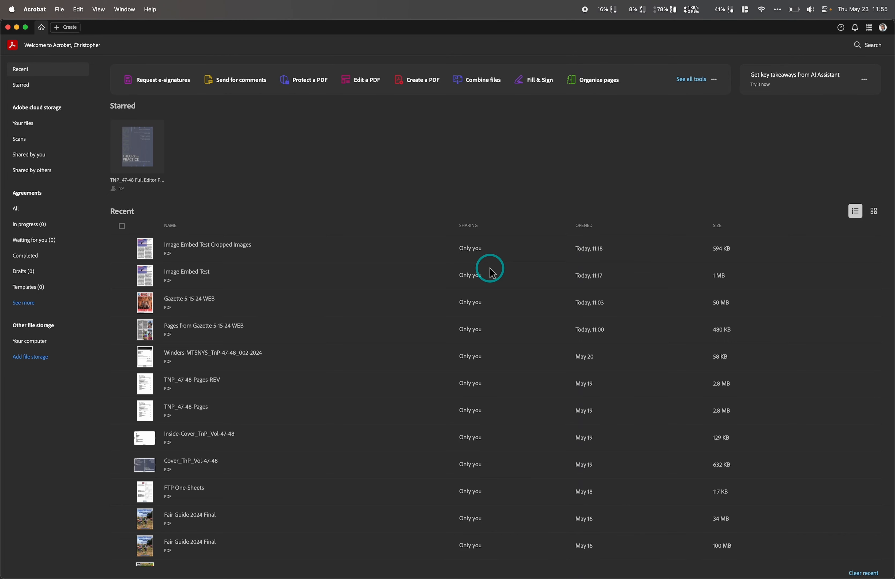
Open Image Embed Test.pdf in Acrobat and copy its pond image.
double_click(187, 271)
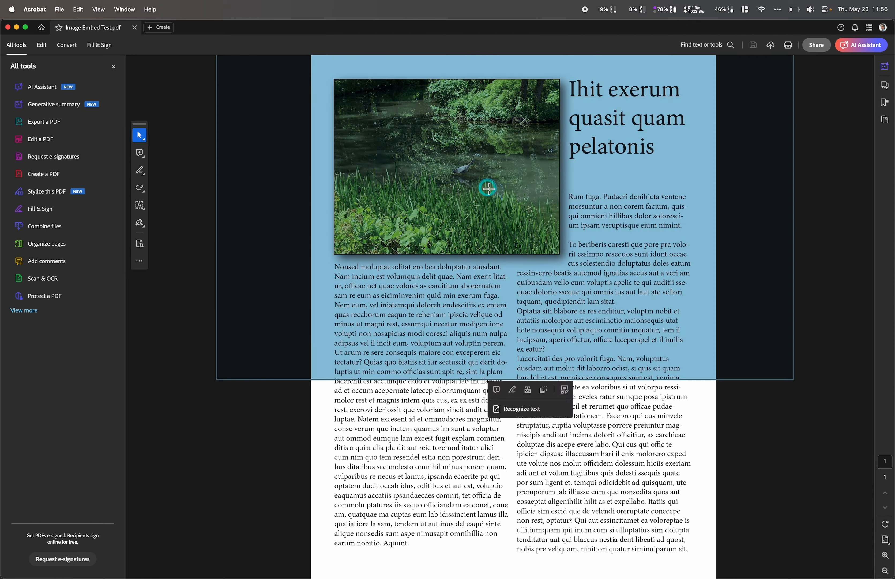
key(cmd+c)
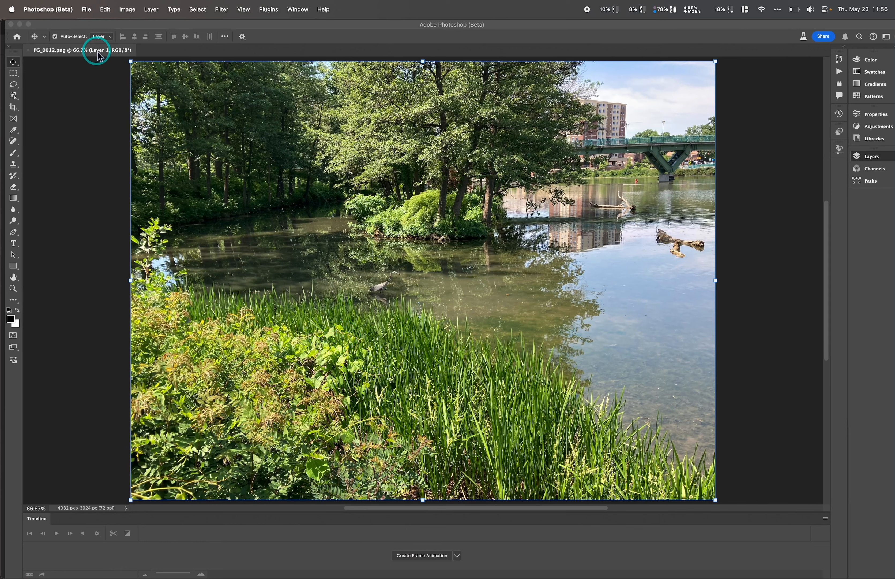
Create a clipboard-sized 4032 × 3024 px document and paste the uncropped pond image as Layer 1.
key(cmd+n)
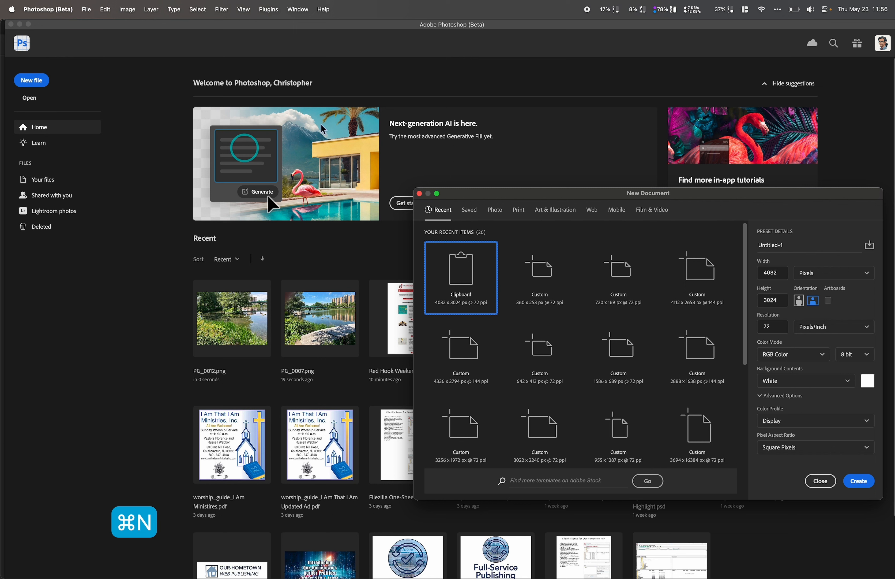
mouse_move(460, 279)
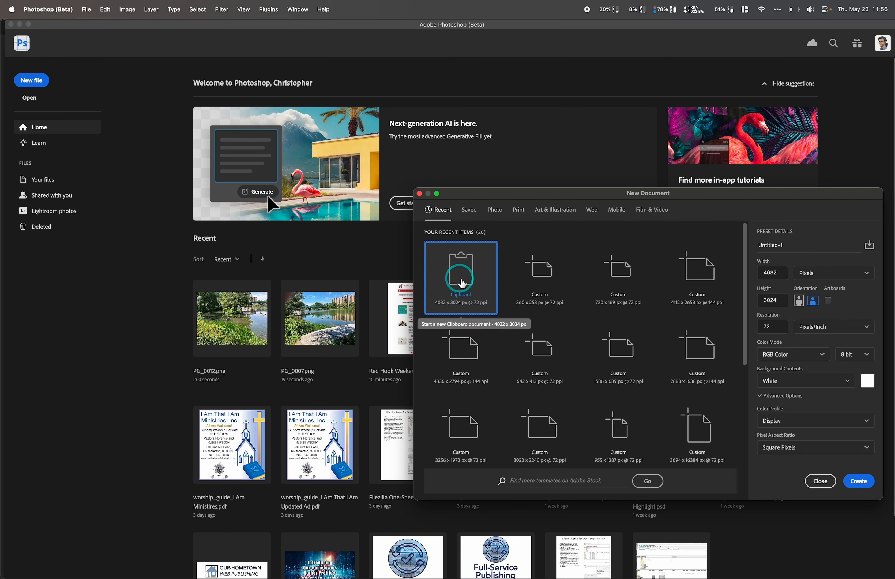
mouse_move(458, 277)
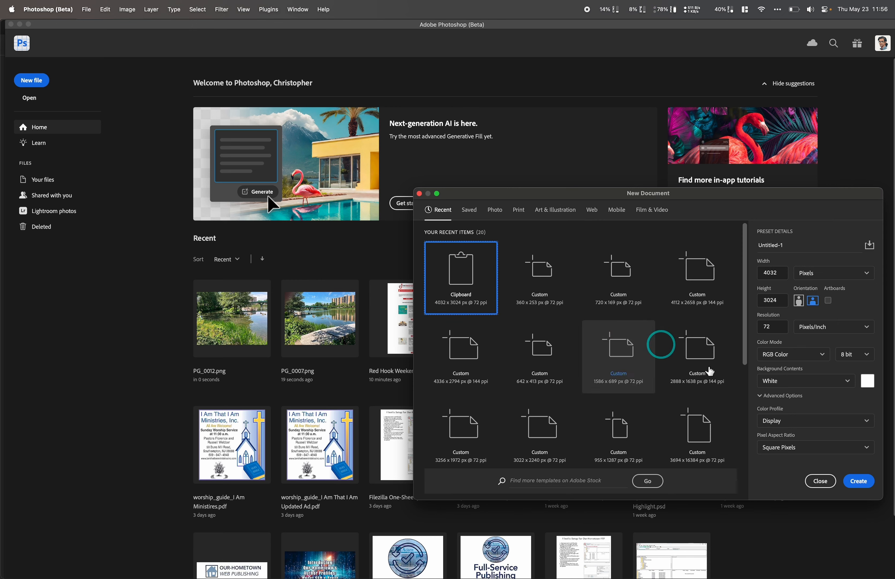
click(858, 481)
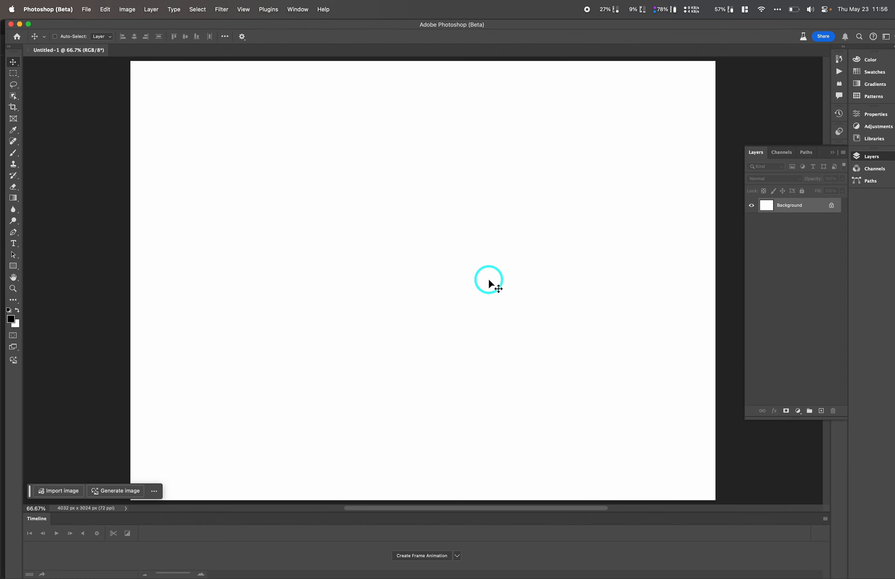
key(cmd+v)
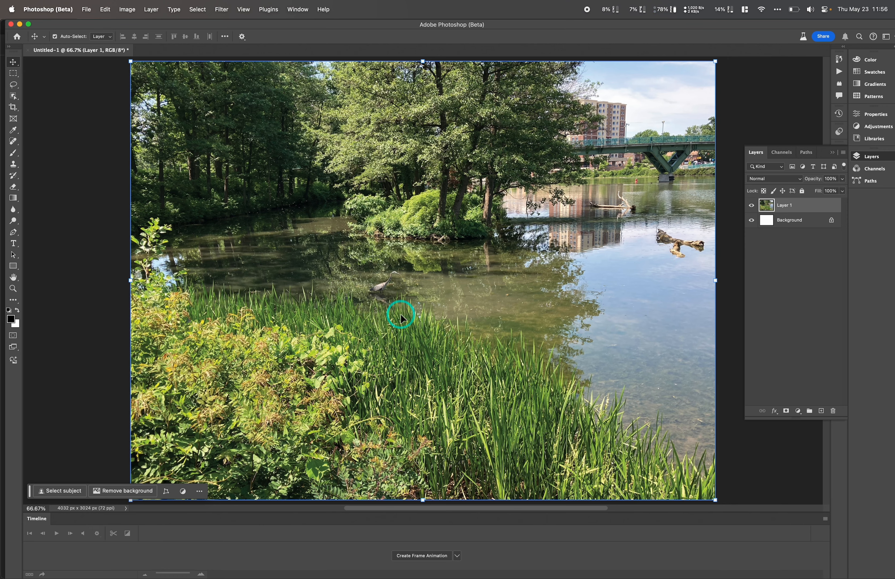
mouse_move(417, 302)
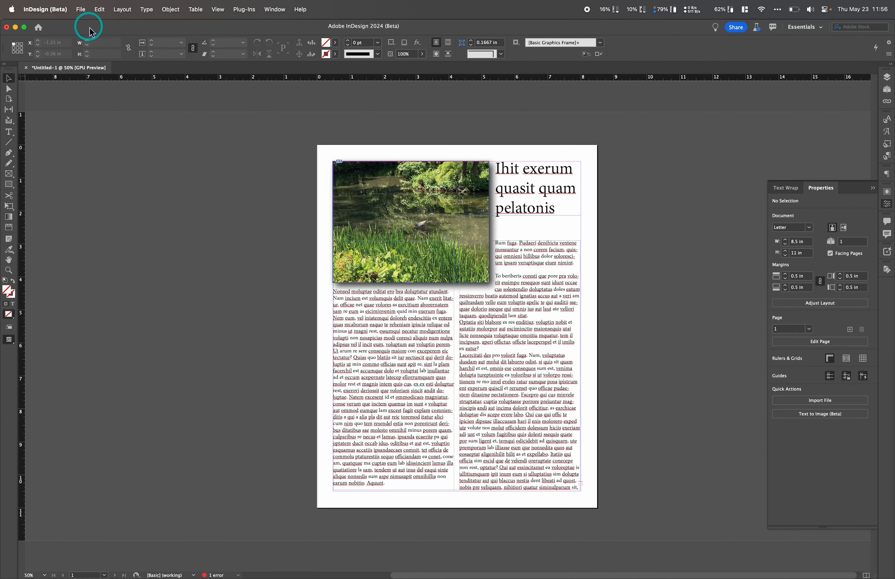
Export Image Embed Test Cropped Images.pdf with image data cropped to frames, replacing the old file and dismissing the overset warning.
click(81, 10)
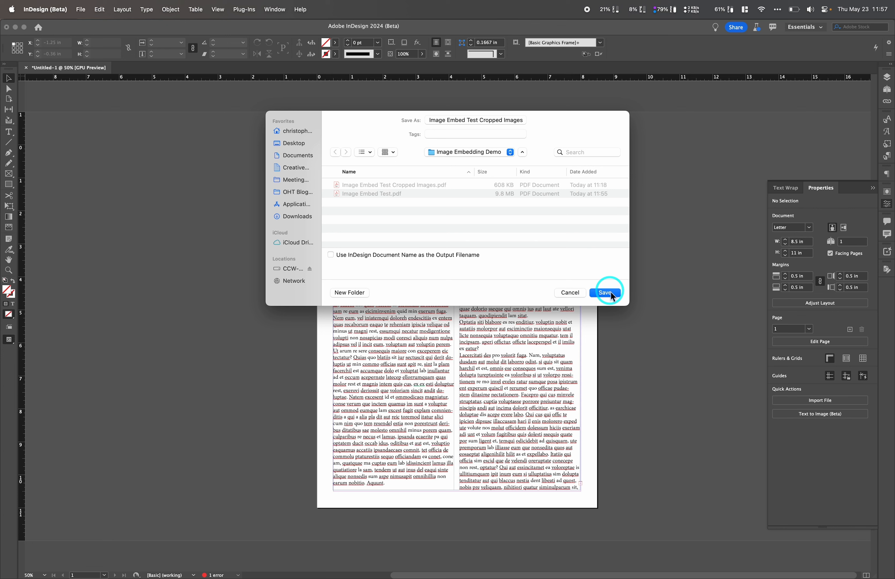
click(605, 292)
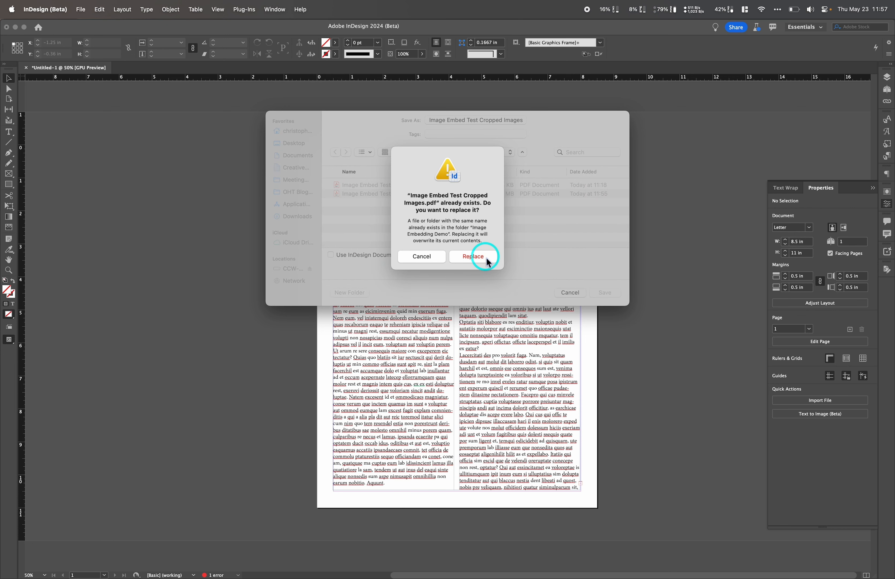
click(473, 256)
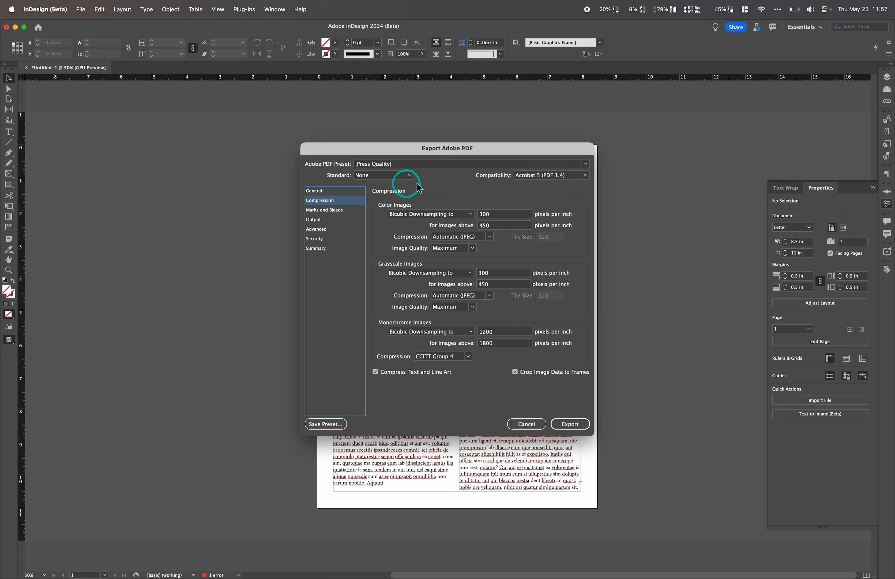
mouse_move(467, 416)
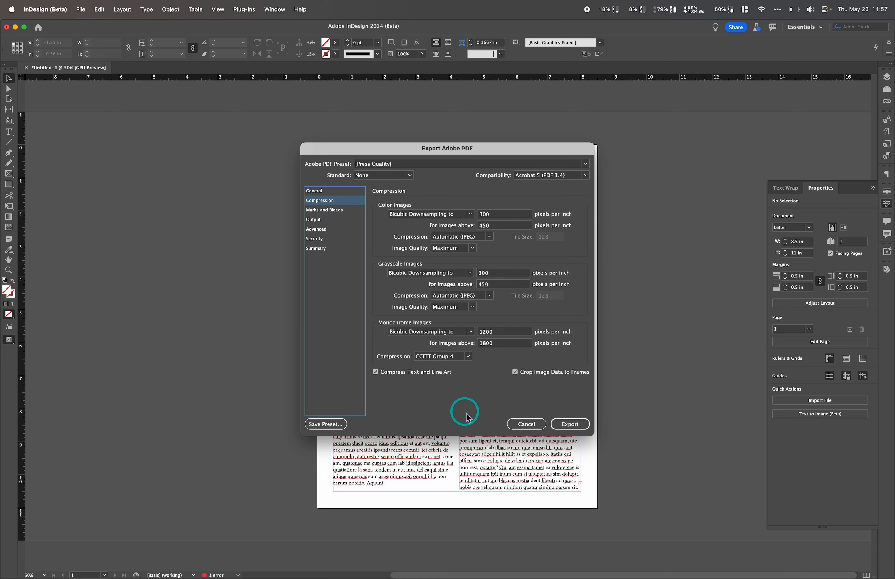
mouse_move(498, 403)
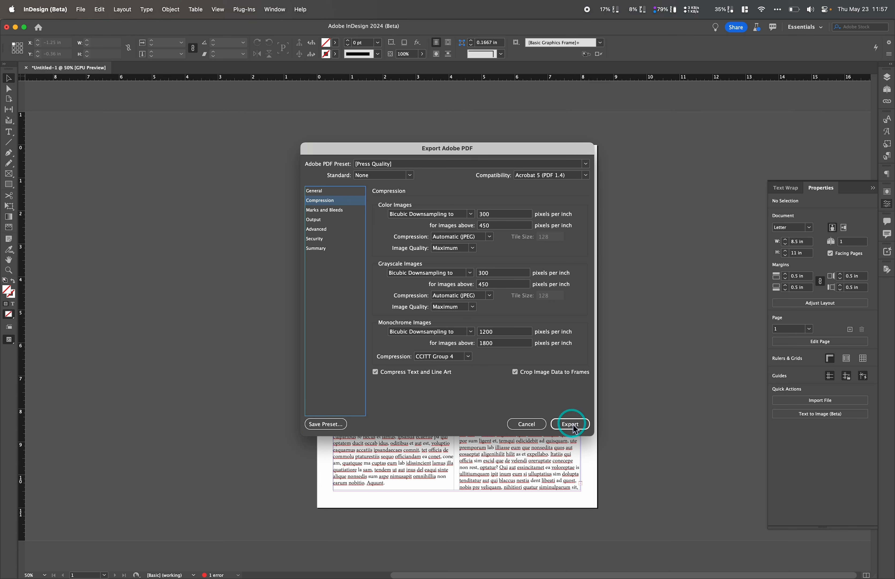
click(570, 424)
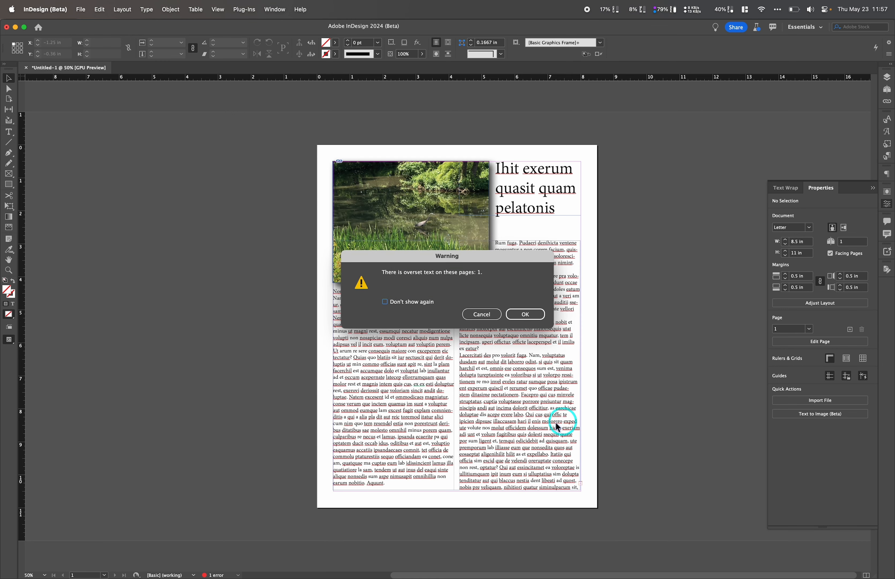
click(524, 313)
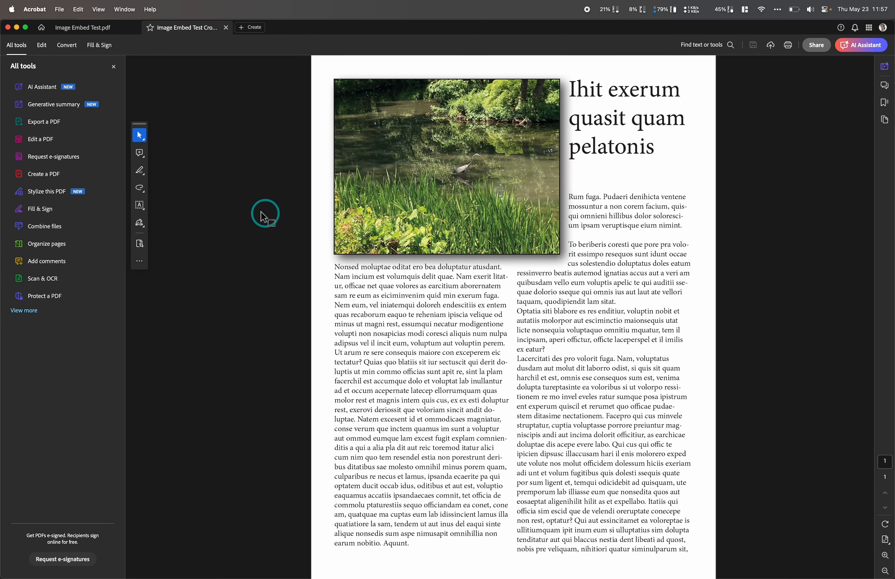
Select and copy the pond photo in the Cropped Images PDF, then switch to the Image Embed Test.pdf tab.
click(89, 28)
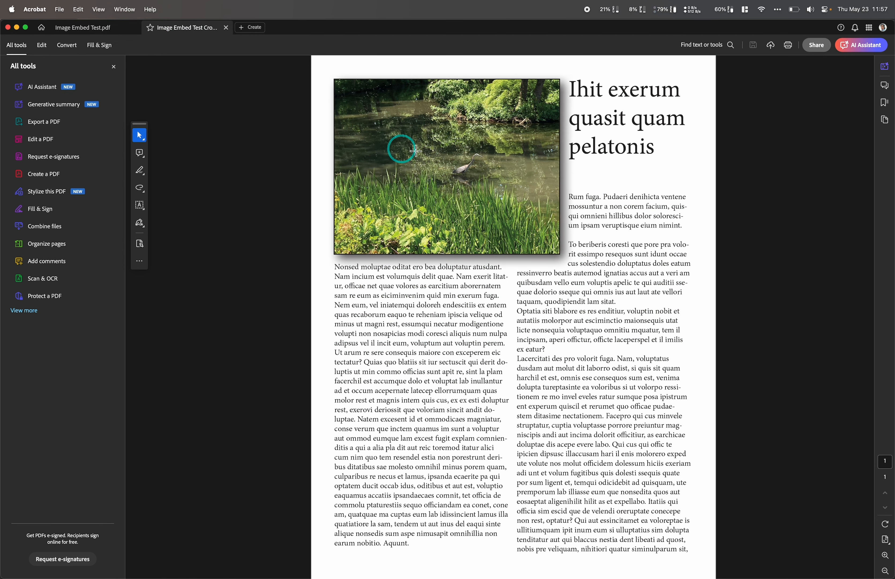
click(425, 166)
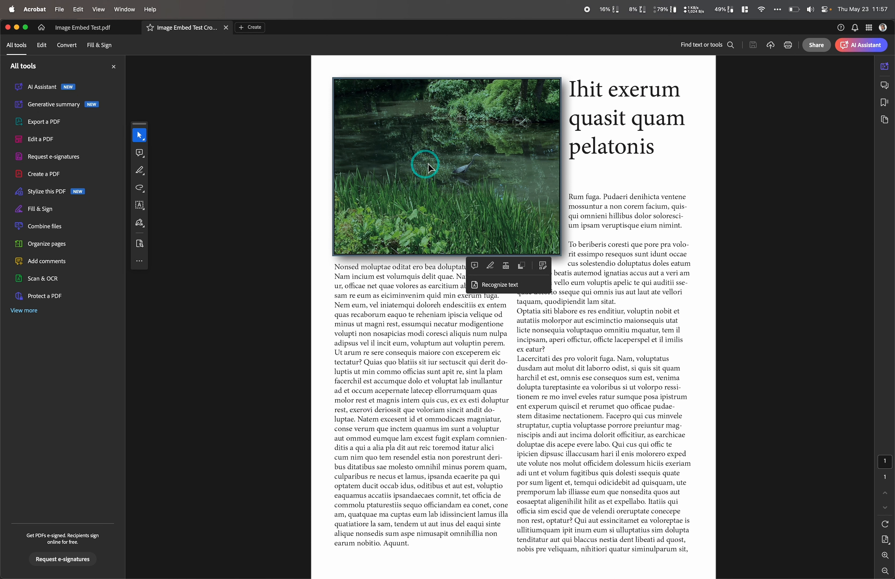
mouse_move(429, 172)
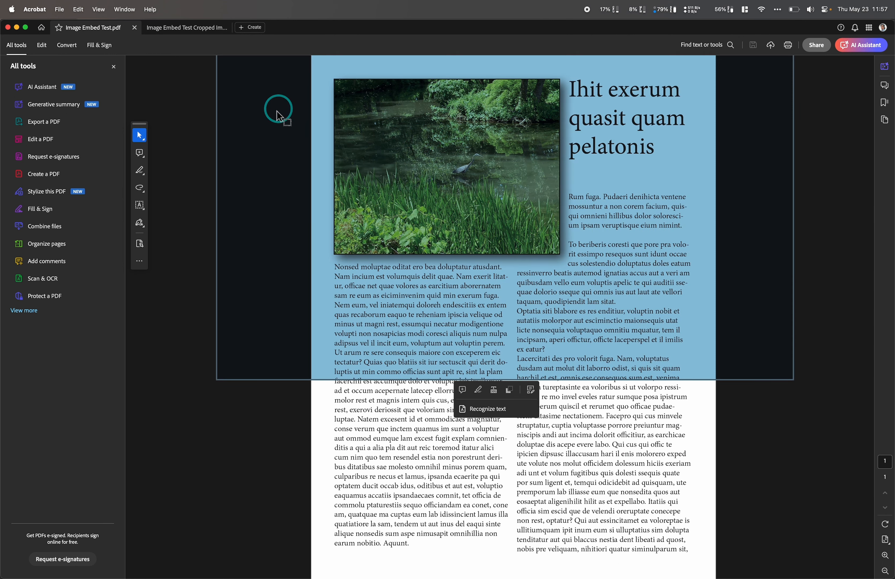
mouse_move(244, 103)
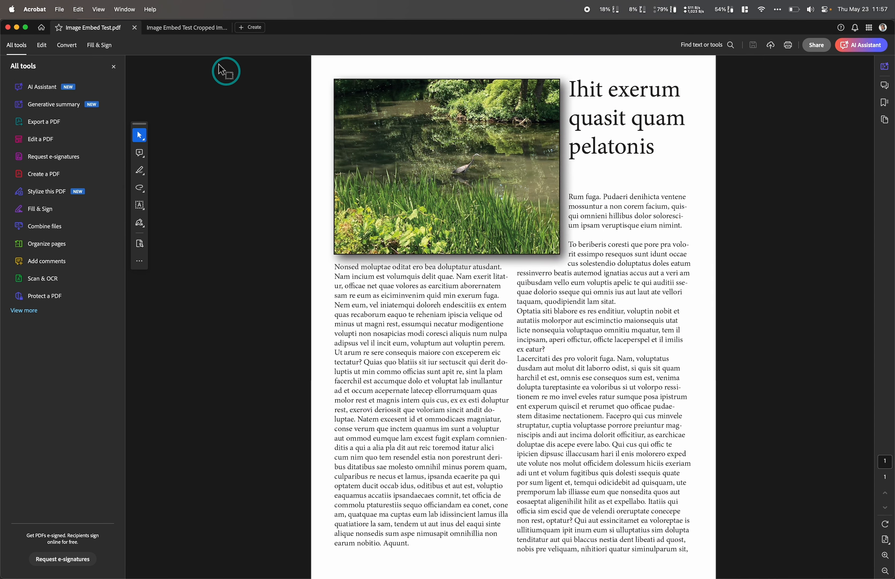
click(186, 27)
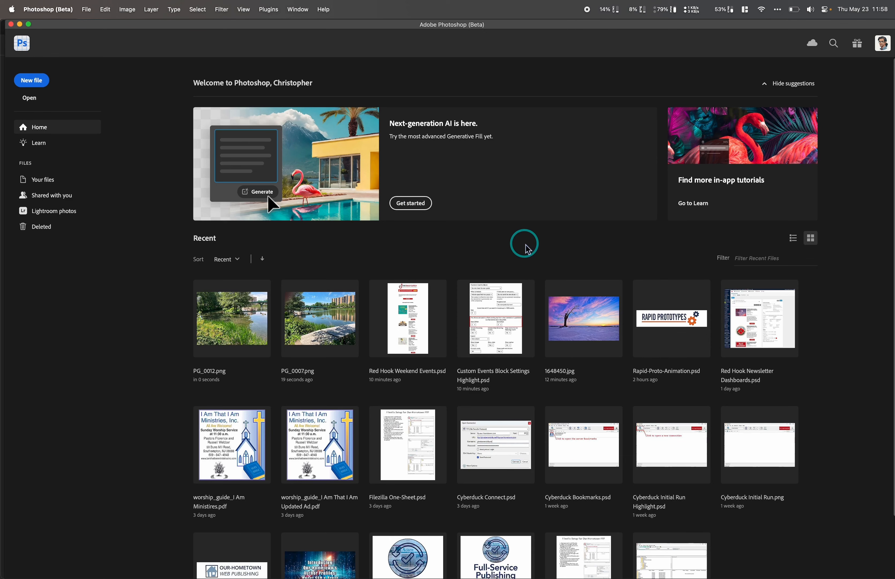
Create a new clipboard-sized 1689 × 1236 px Untitled-1 document for the cropped pond image.
key(cmd+n)
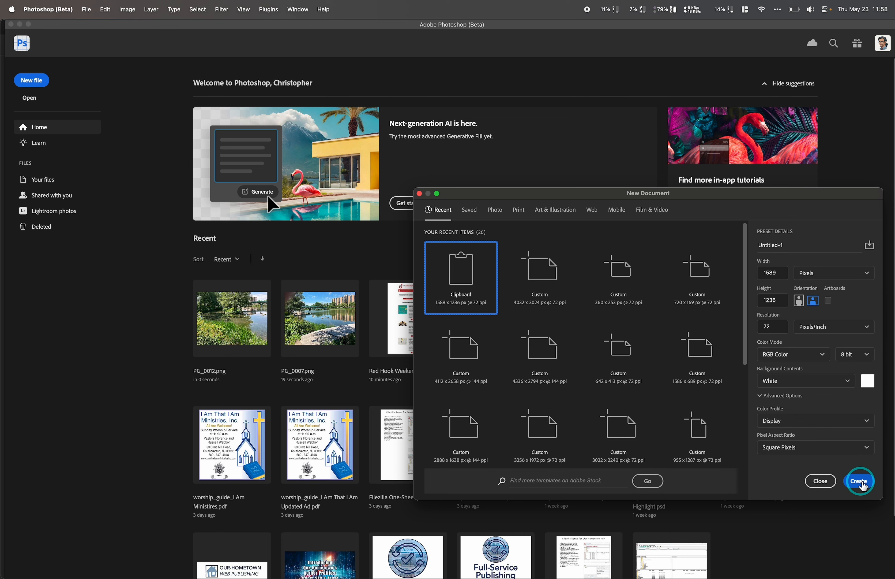
click(859, 480)
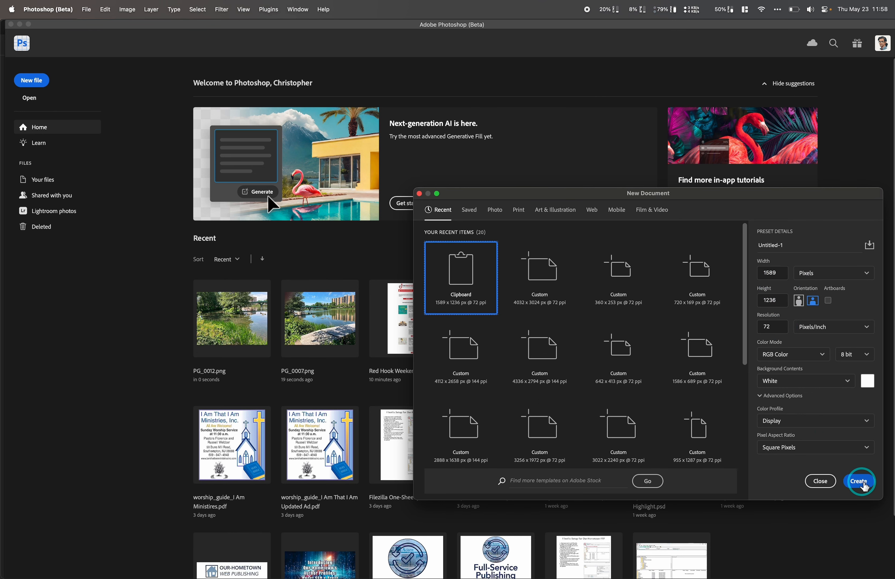
click(859, 481)
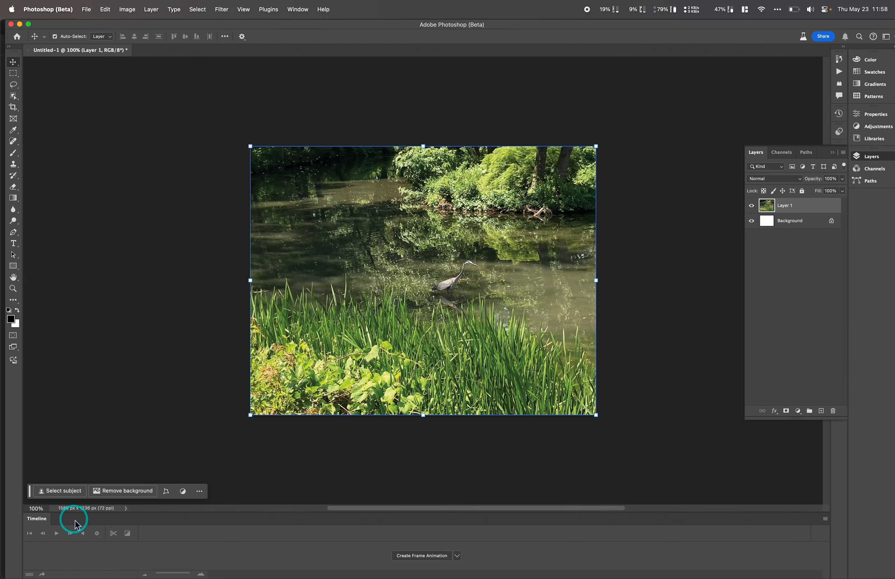
mouse_move(120, 524)
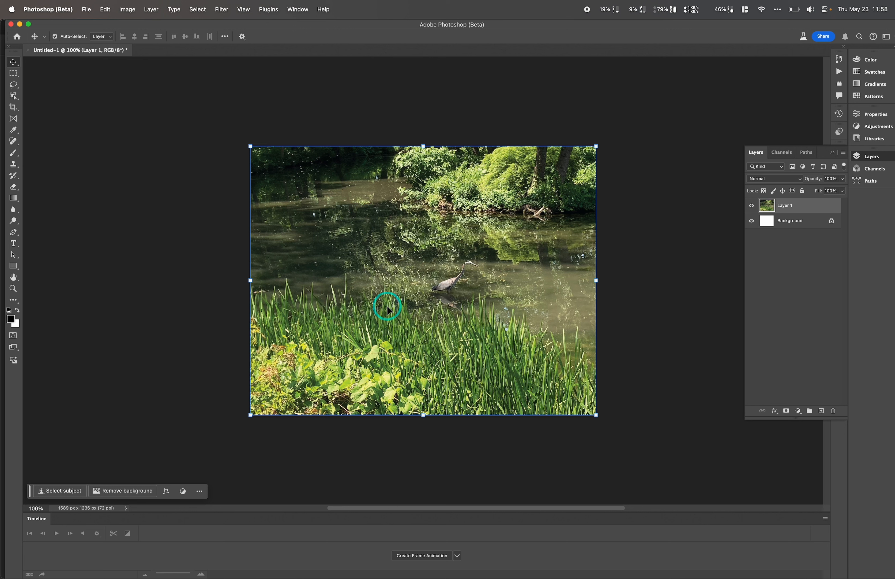
mouse_move(197, 323)
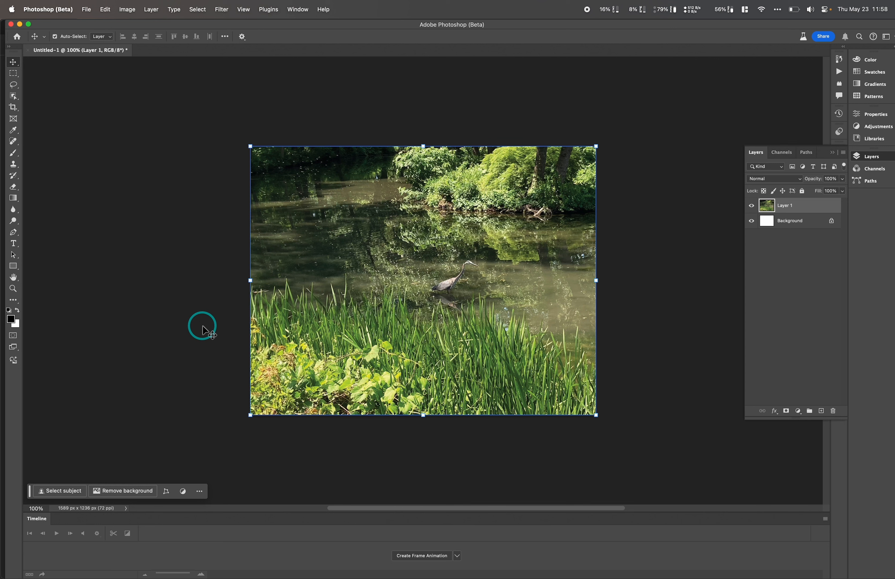
mouse_move(143, 476)
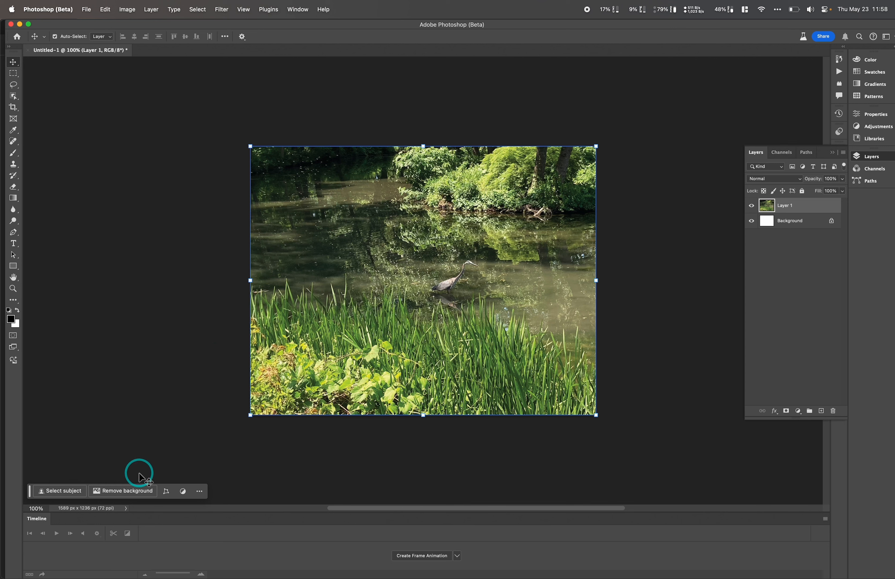
mouse_move(433, 292)
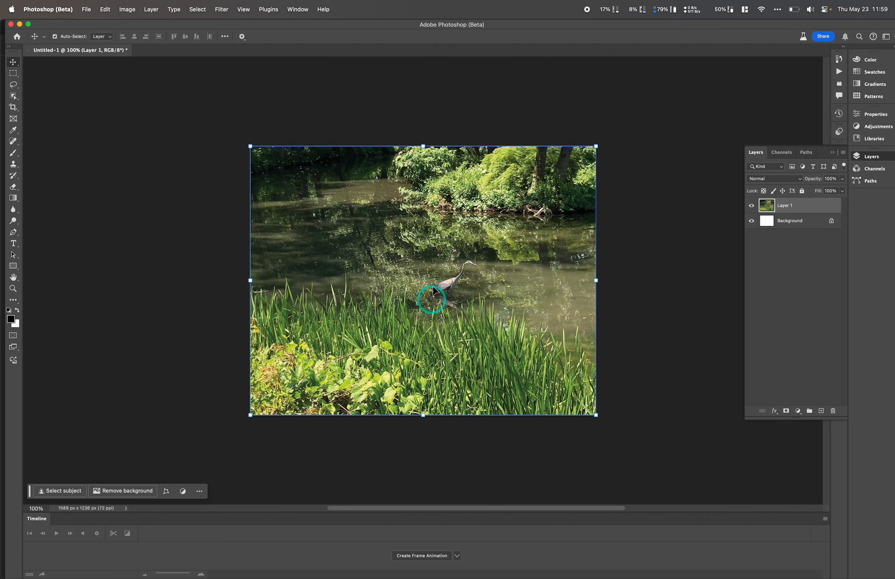
mouse_move(380, 333)
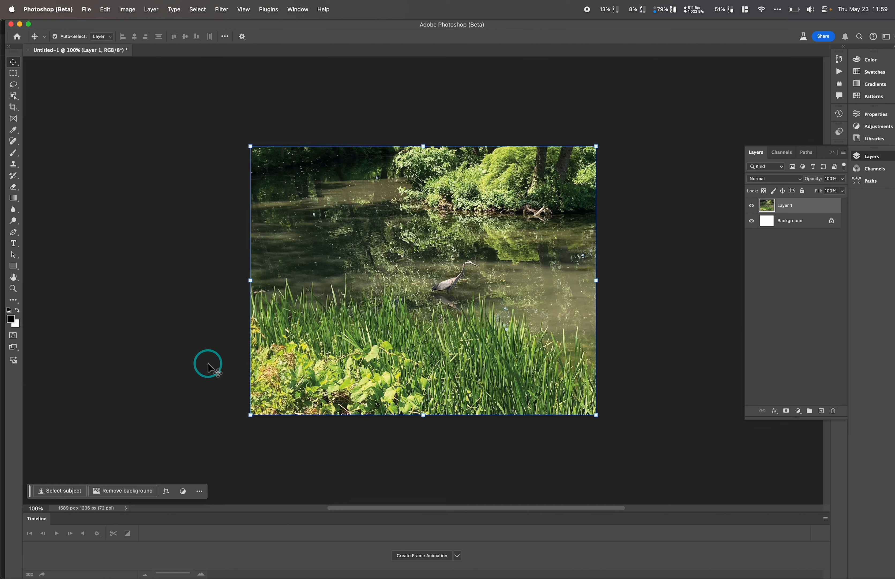
mouse_move(182, 316)
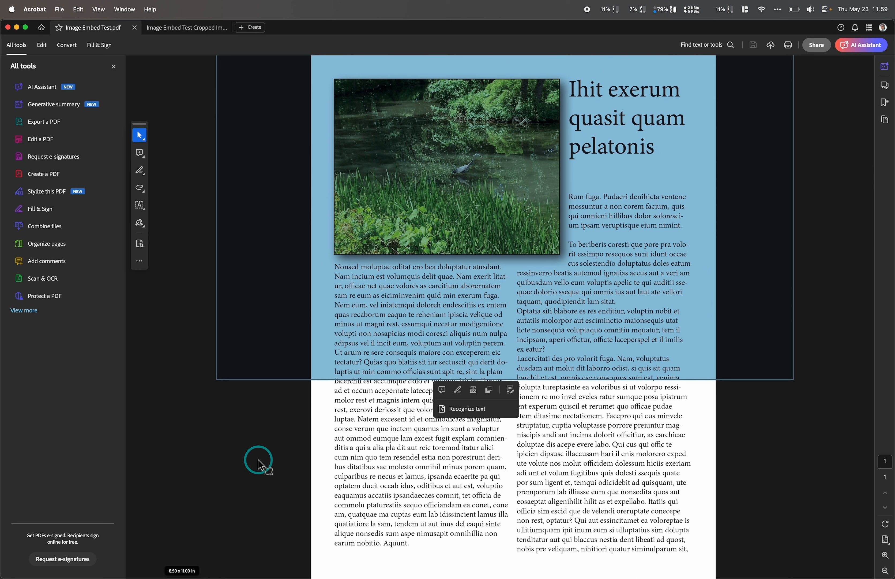
mouse_move(489, 211)
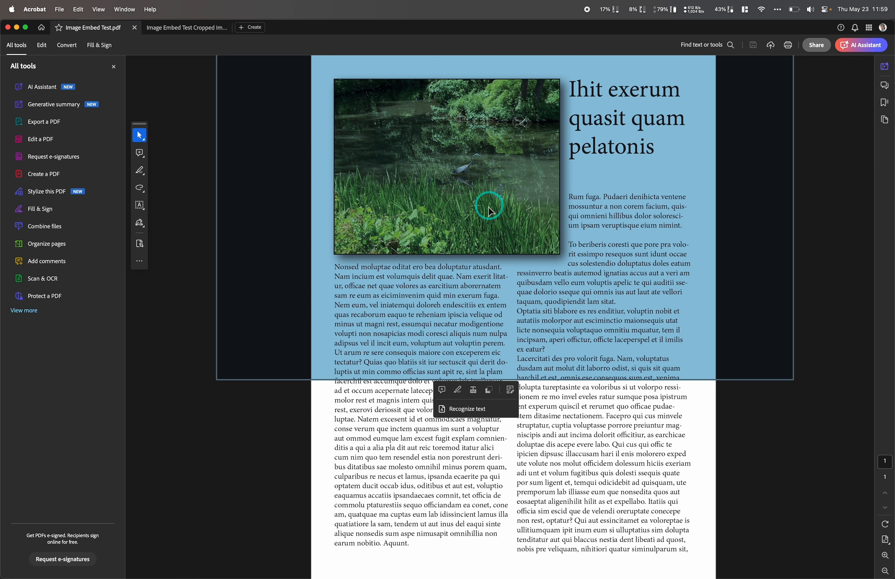